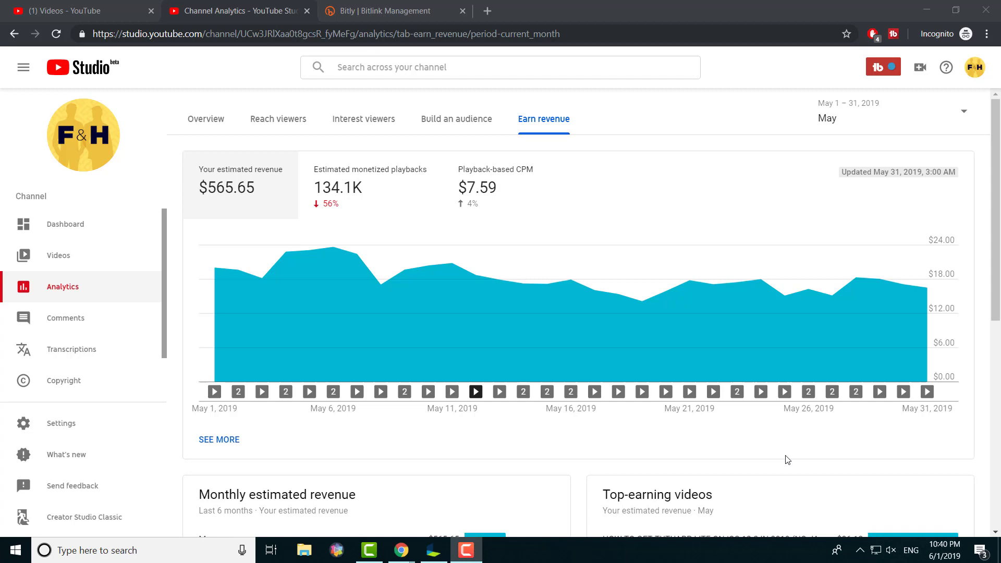
pyautogui.moveTo(393, 219)
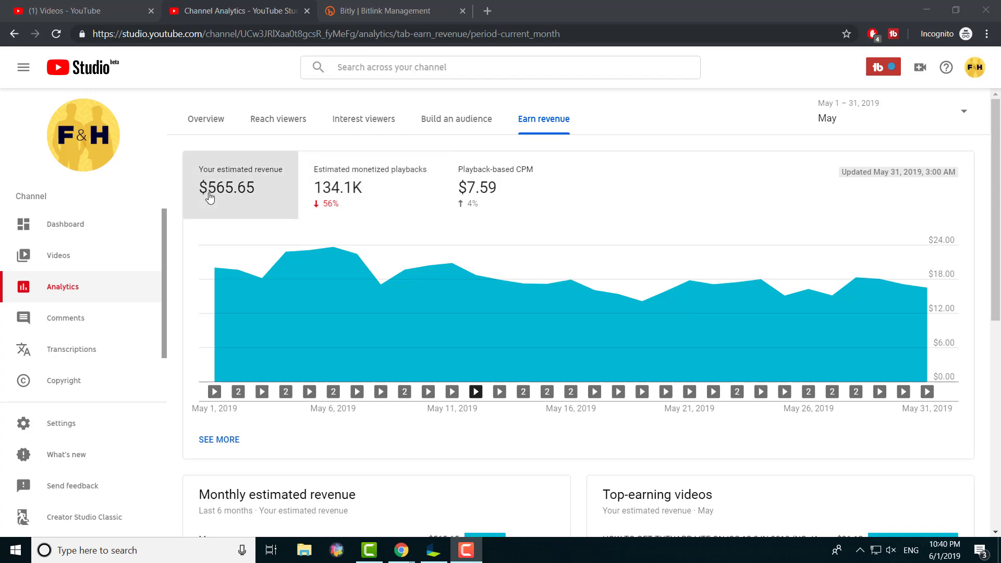
pyautogui.moveTo(199, 193)
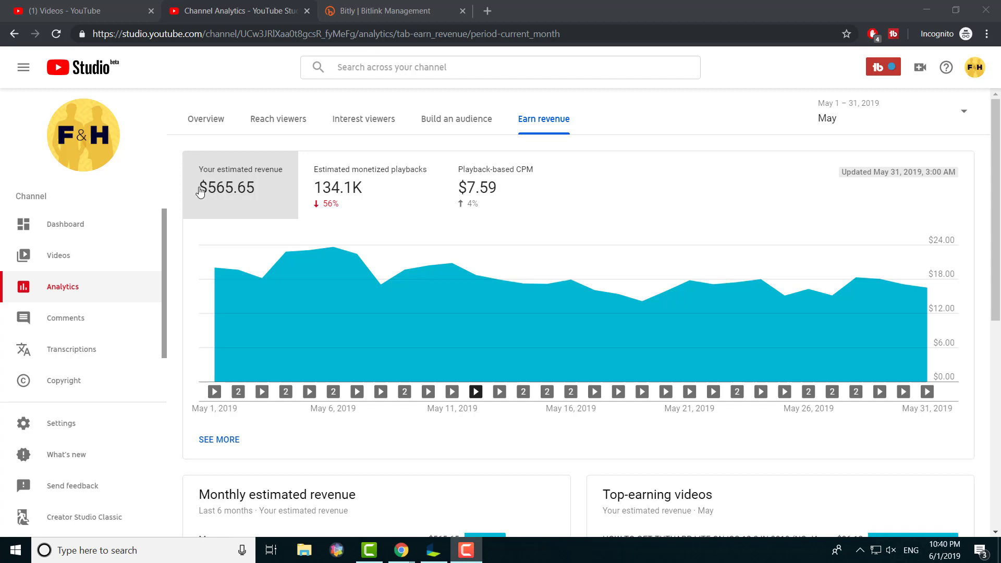
pyautogui.moveTo(888, 130)
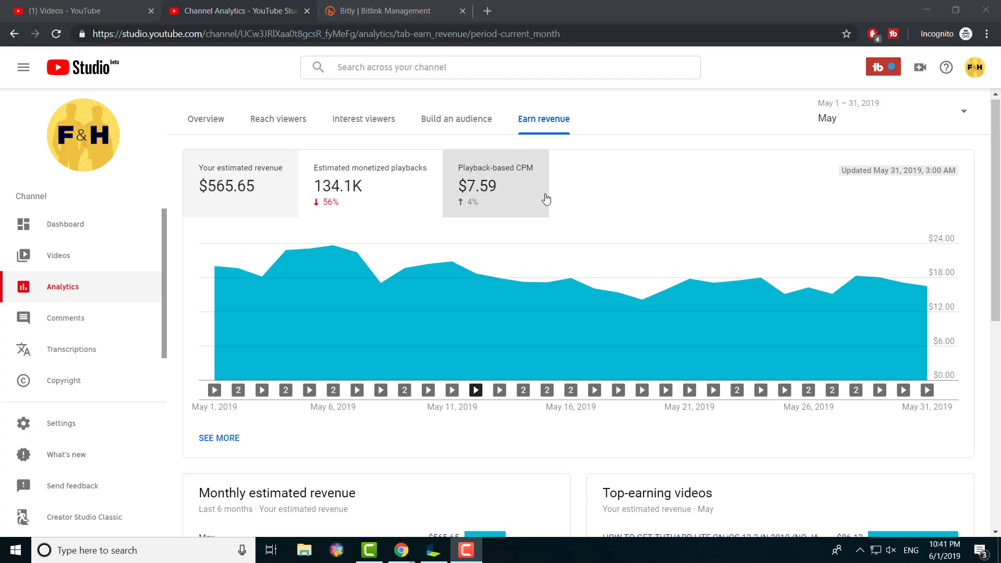
# Scroll the Earn revenue page and open May's revenue report by video, led by TutuApp Lite.
pyautogui.scroll(-3)
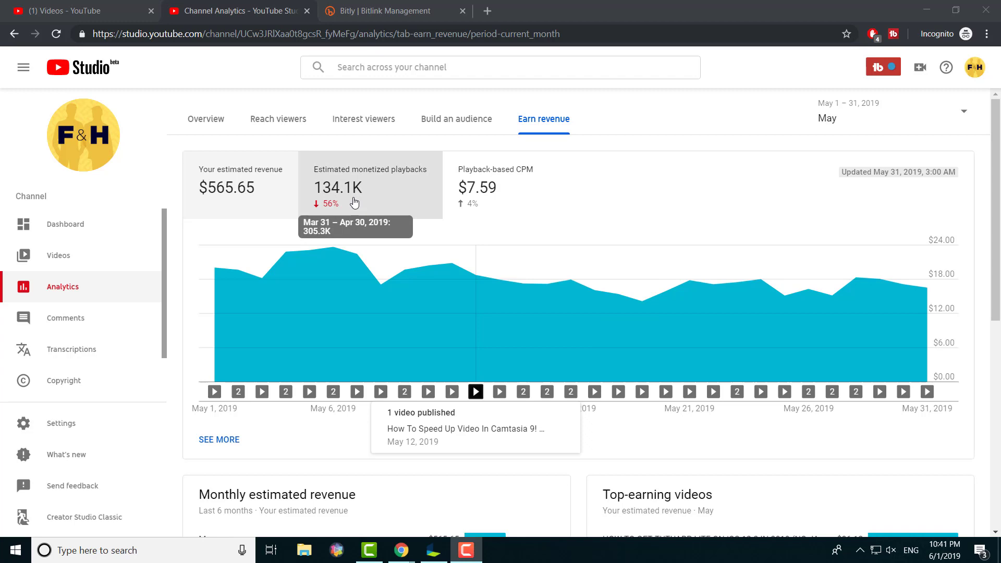
pyautogui.moveTo(472, 206)
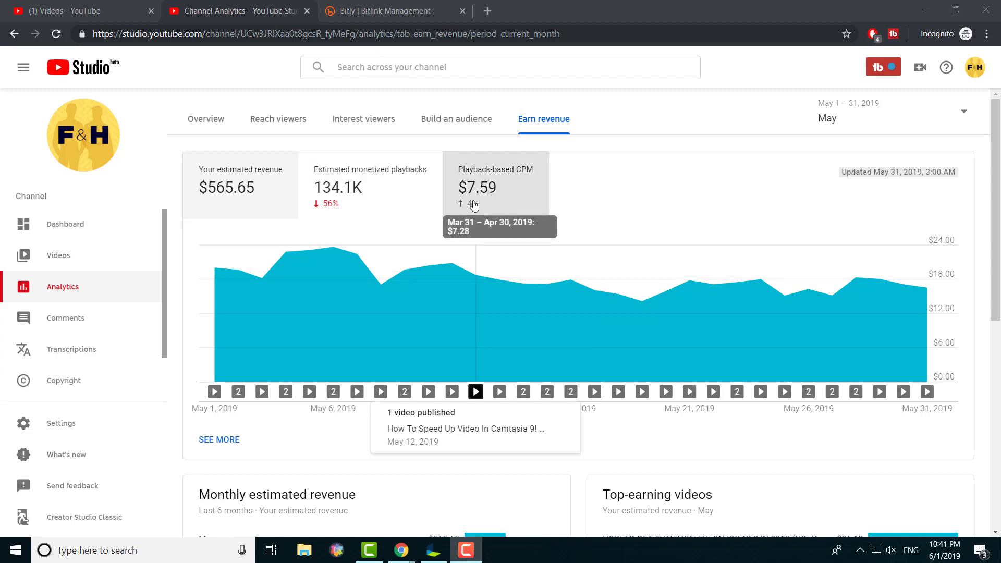
pyautogui.moveTo(507, 208)
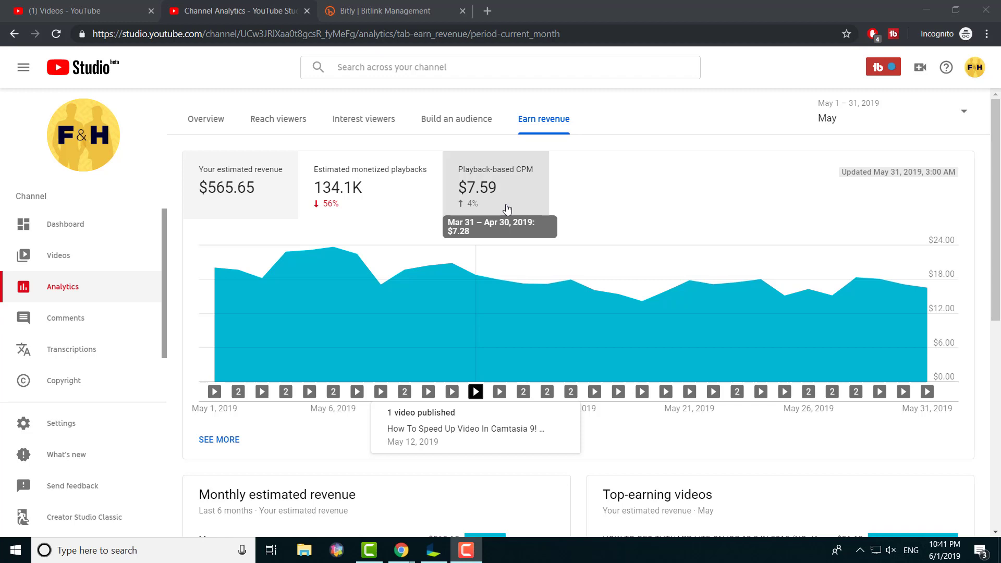
pyautogui.scroll(-3)
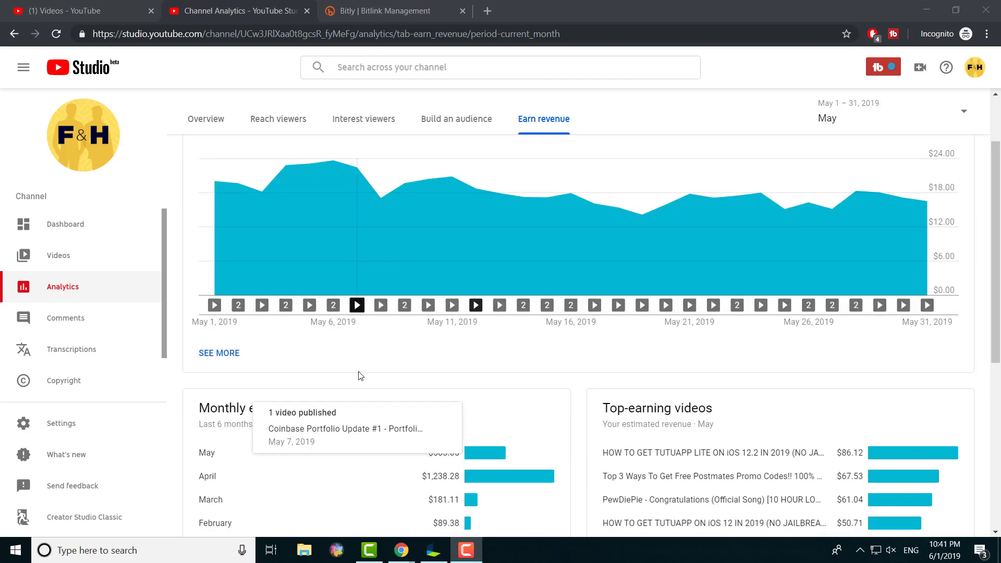
pyautogui.scroll(-3)
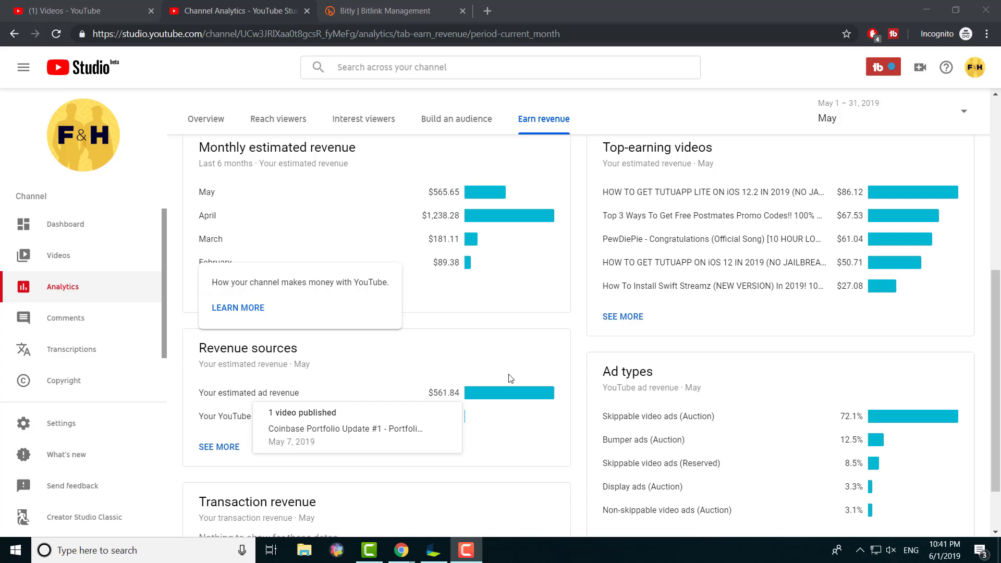
pyautogui.moveTo(407, 458)
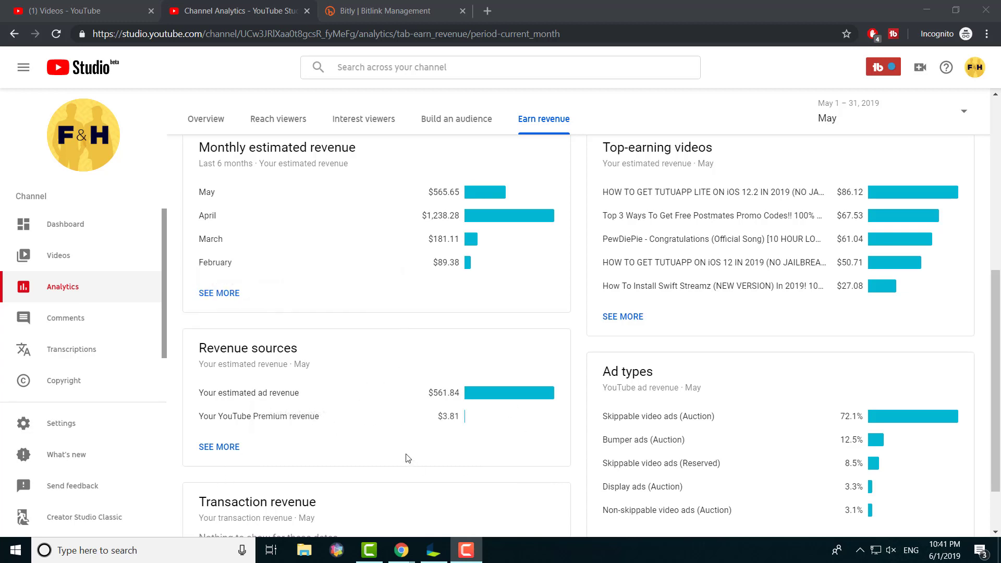
pyautogui.moveTo(278, 416)
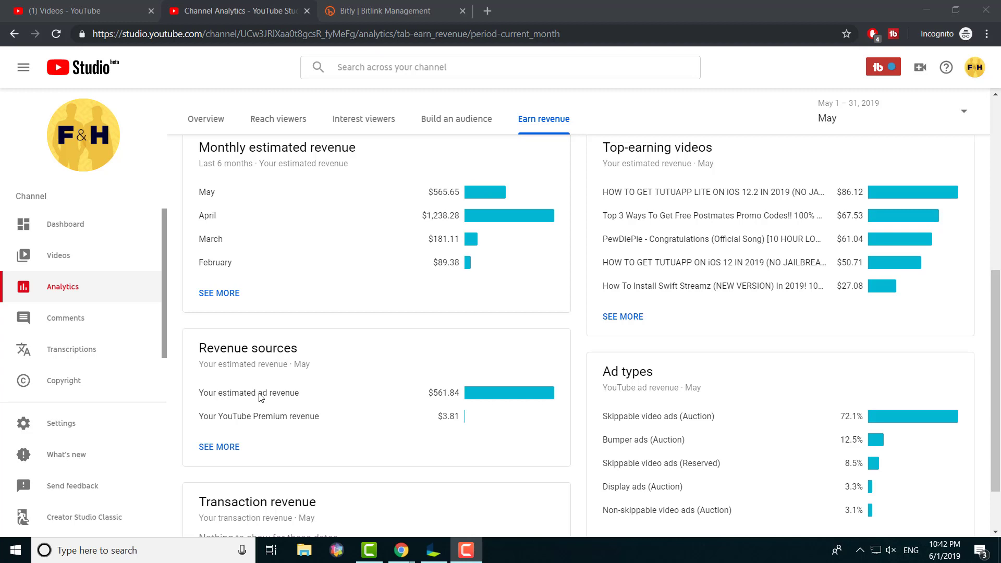
pyautogui.scroll(-3)
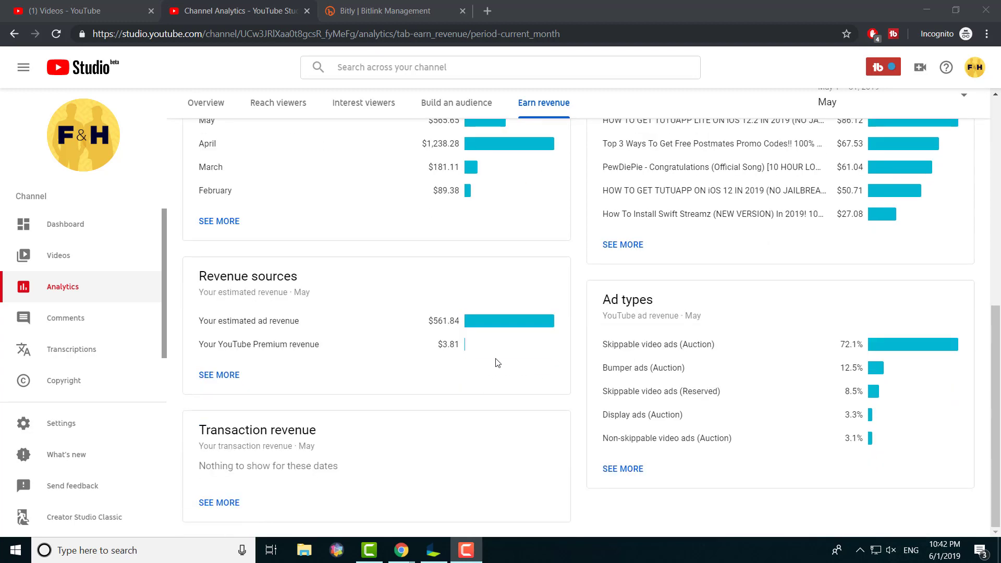
pyautogui.moveTo(679, 426)
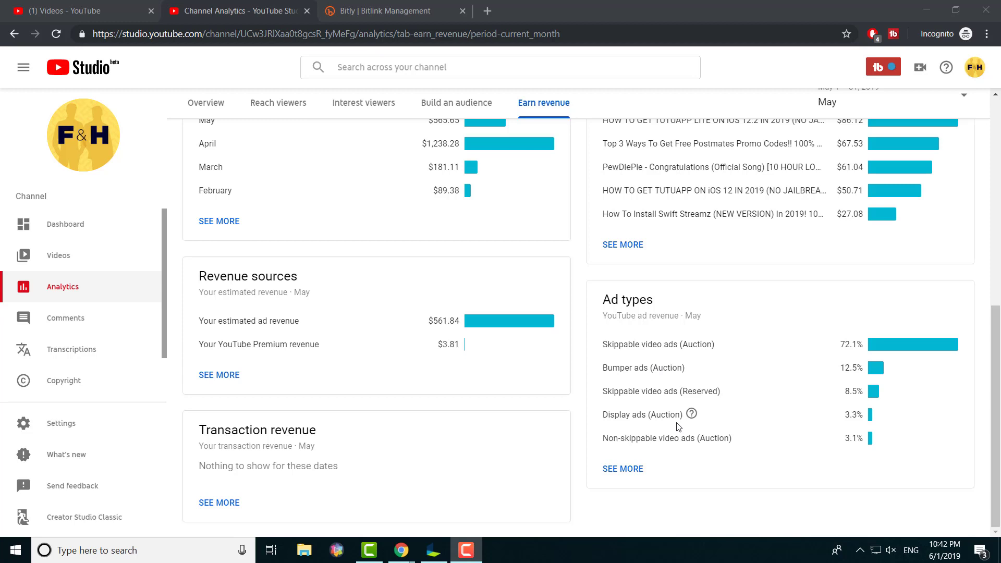
pyautogui.moveTo(689, 352)
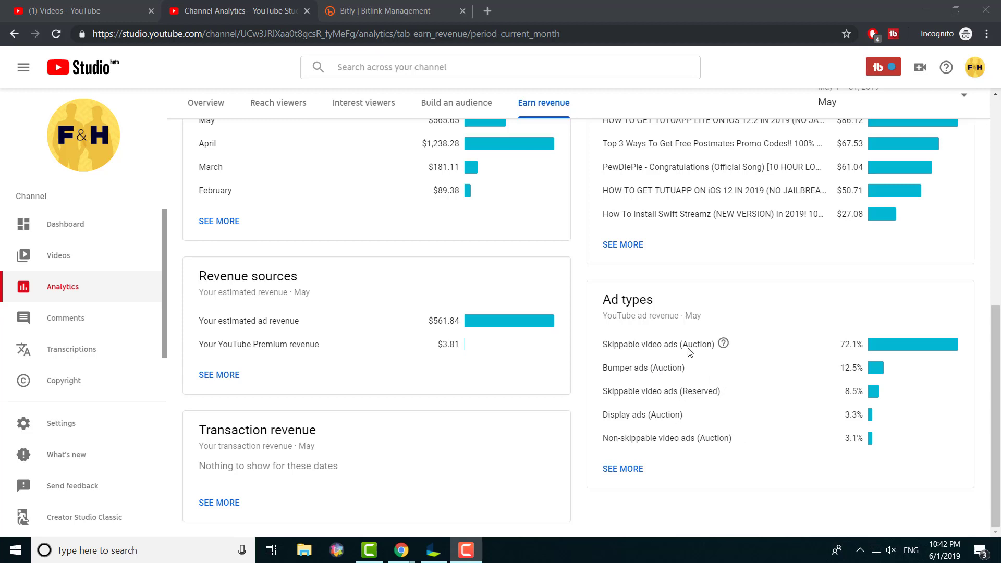
pyautogui.scroll(3)
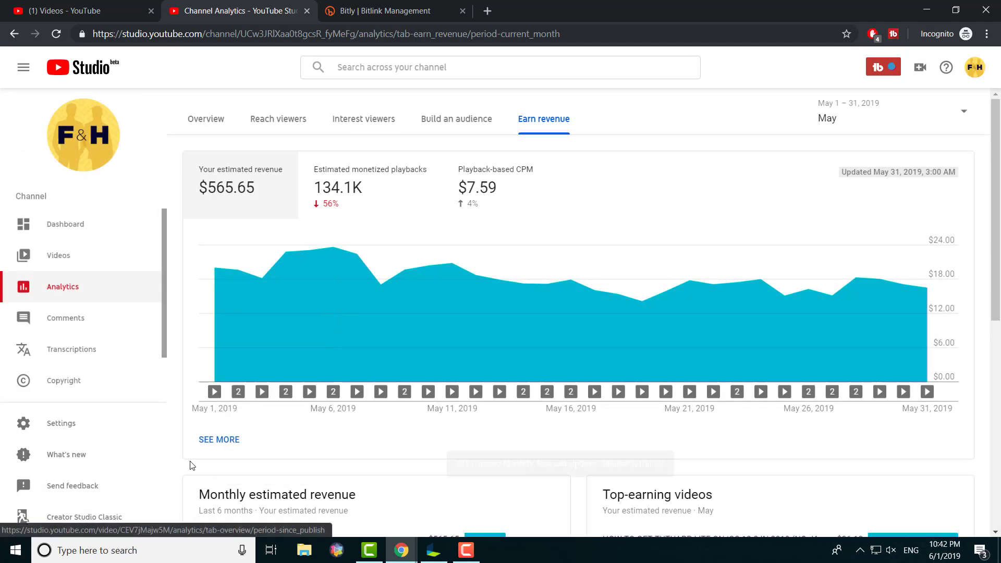
pyautogui.click(219, 439)
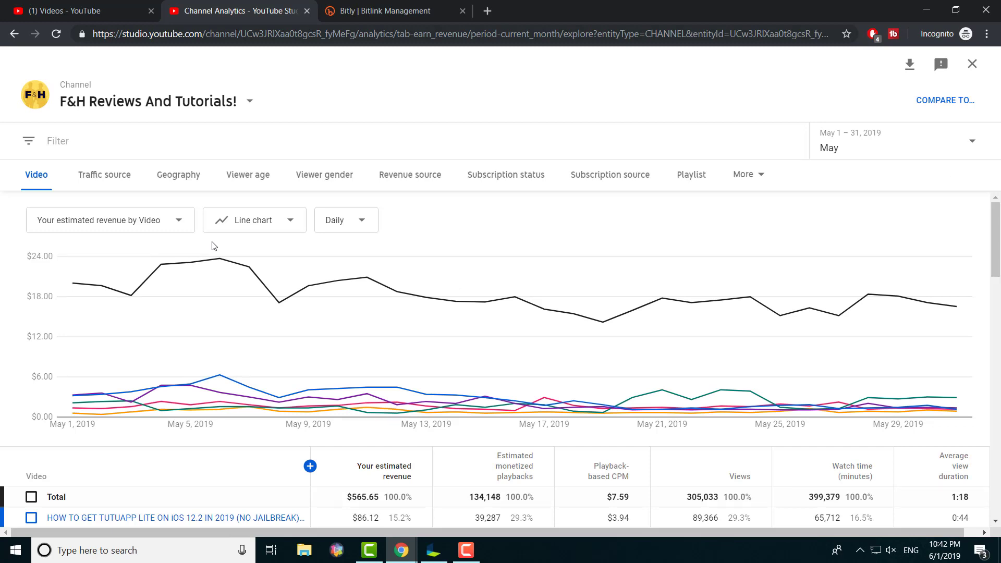
pyautogui.moveTo(144, 261)
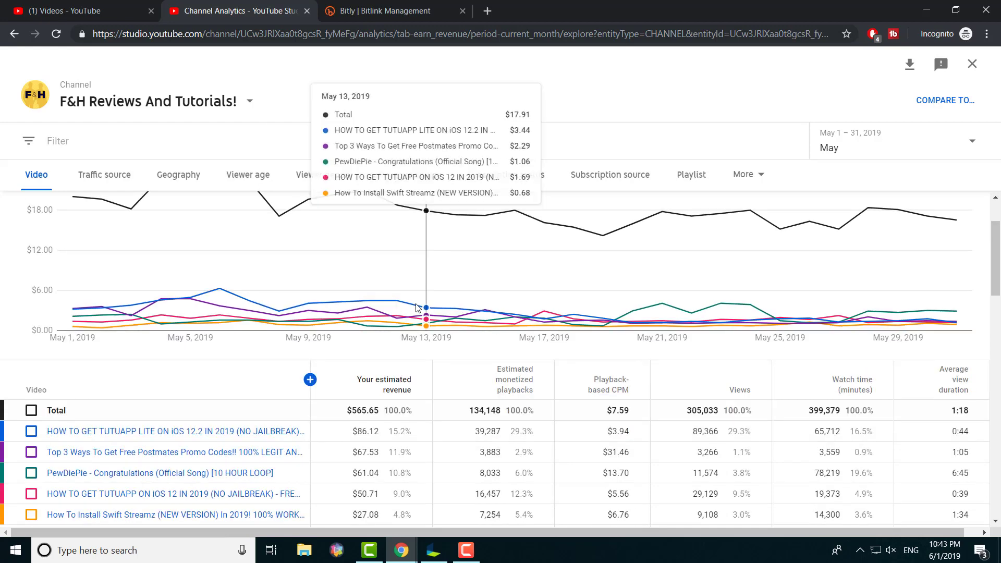
pyautogui.scroll(-3)
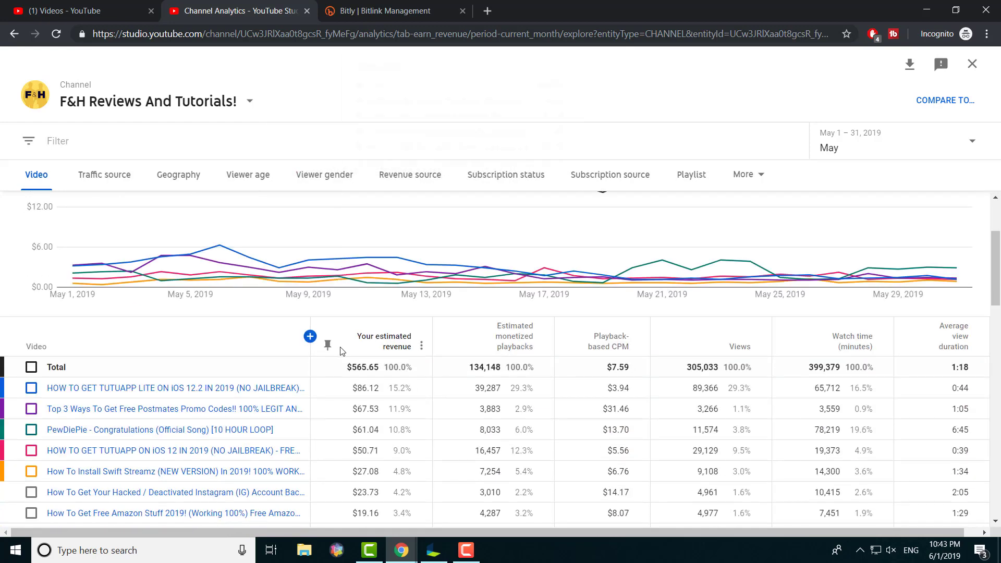
pyautogui.scroll(-3)
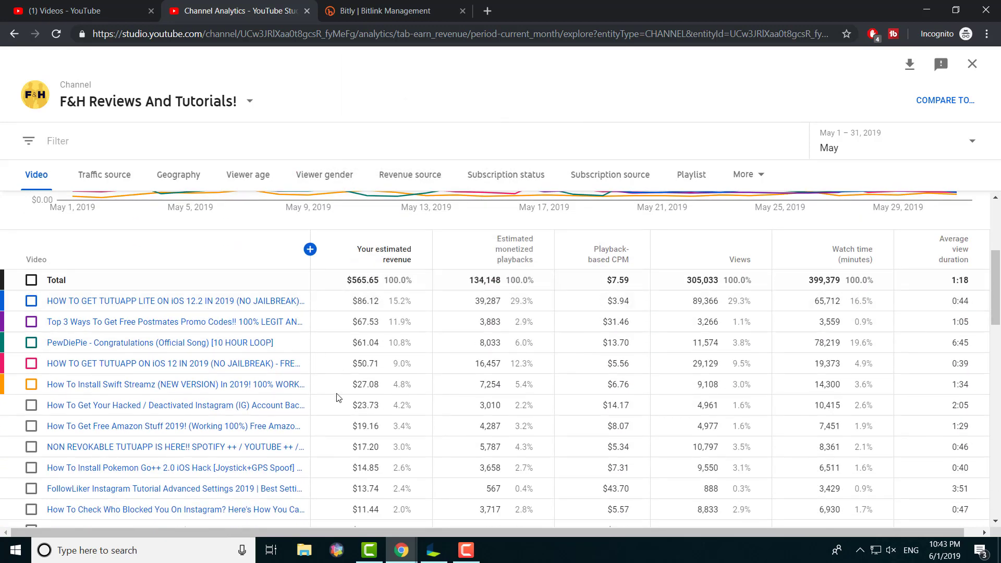
pyautogui.moveTo(488, 306)
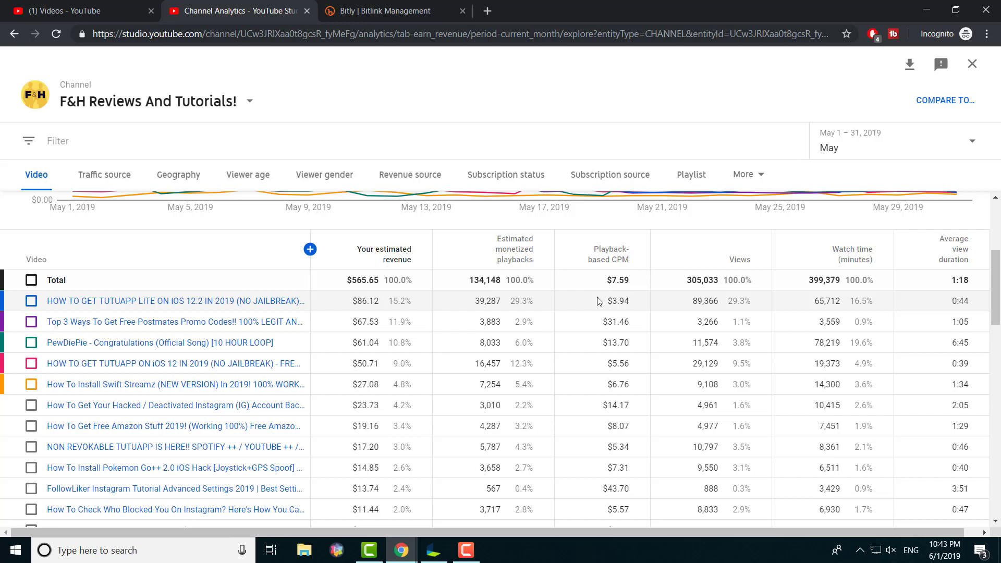
pyautogui.moveTo(575, 294)
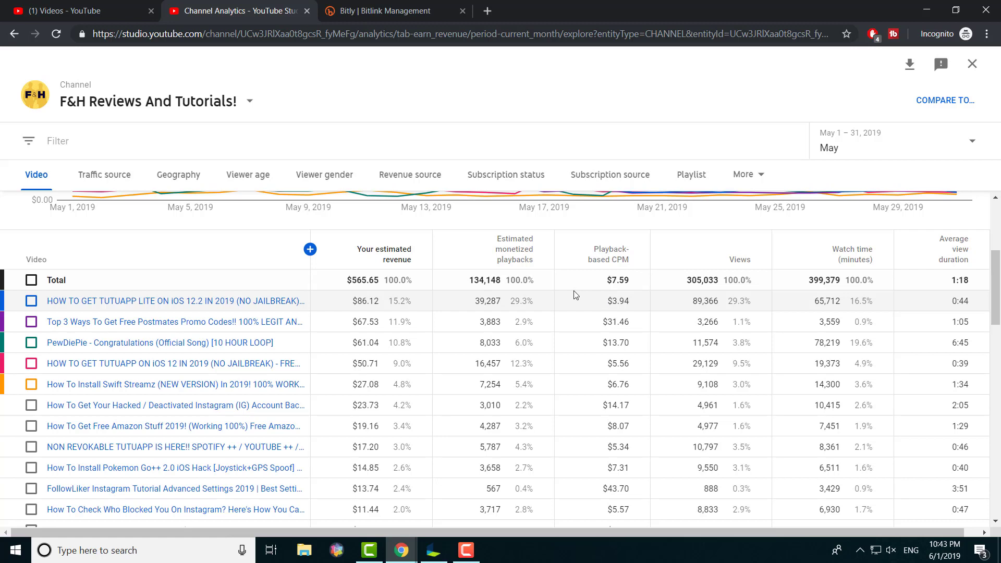
pyautogui.moveTo(487, 296)
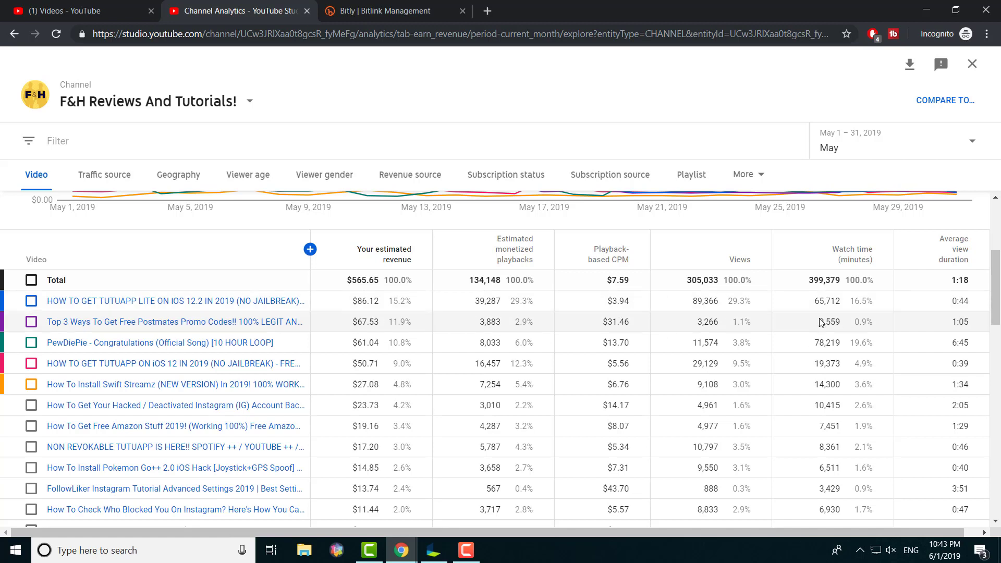
pyautogui.moveTo(373, 299)
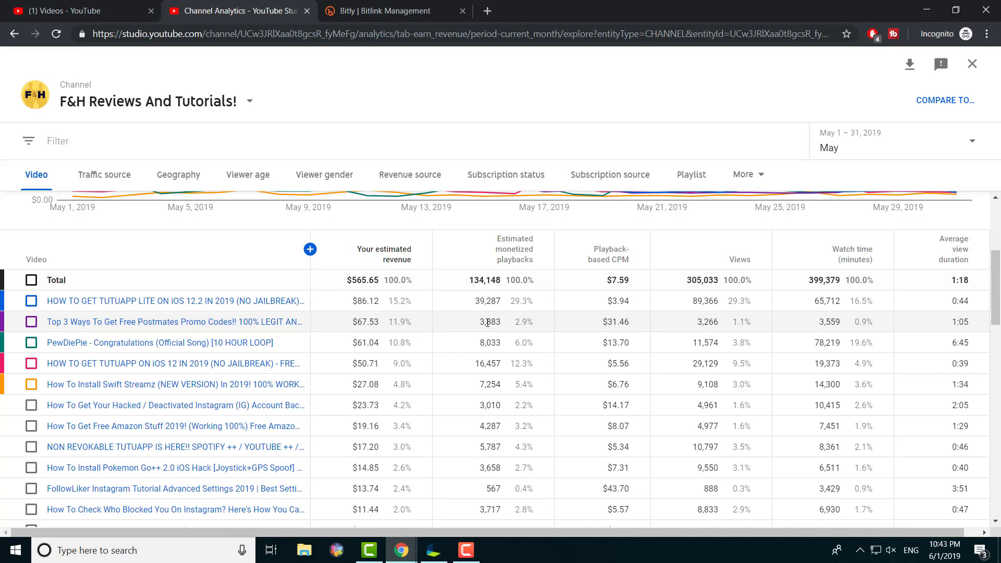
pyautogui.moveTo(610, 325)
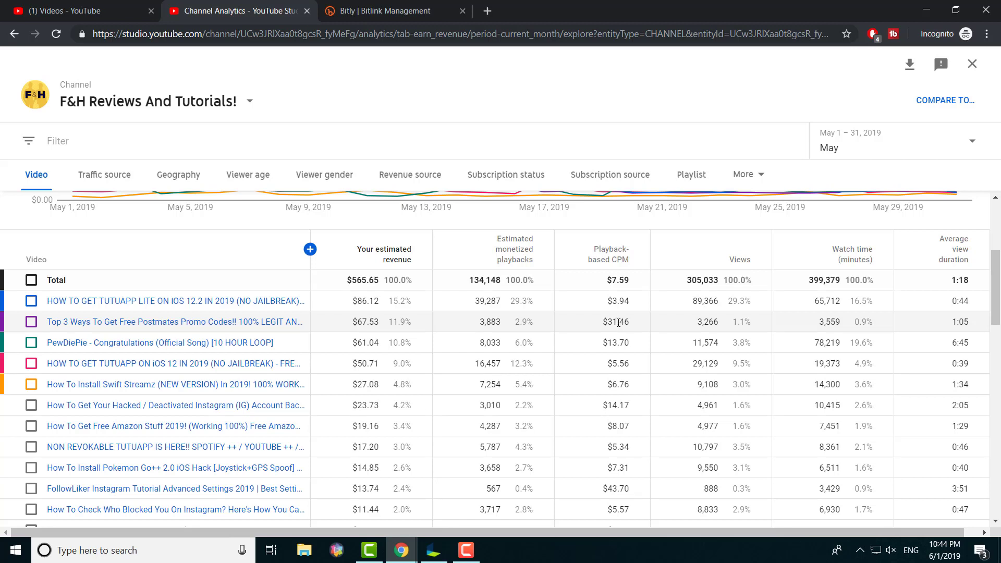
# Scroll May's per-video revenue table, then show watch time by traffic source.
pyautogui.scroll(-3)
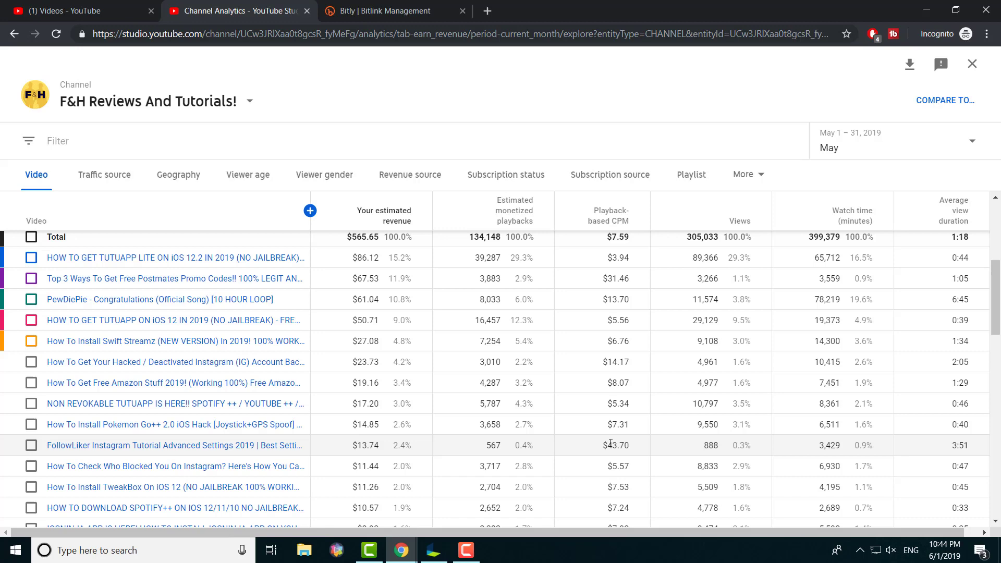
pyautogui.scroll(-3)
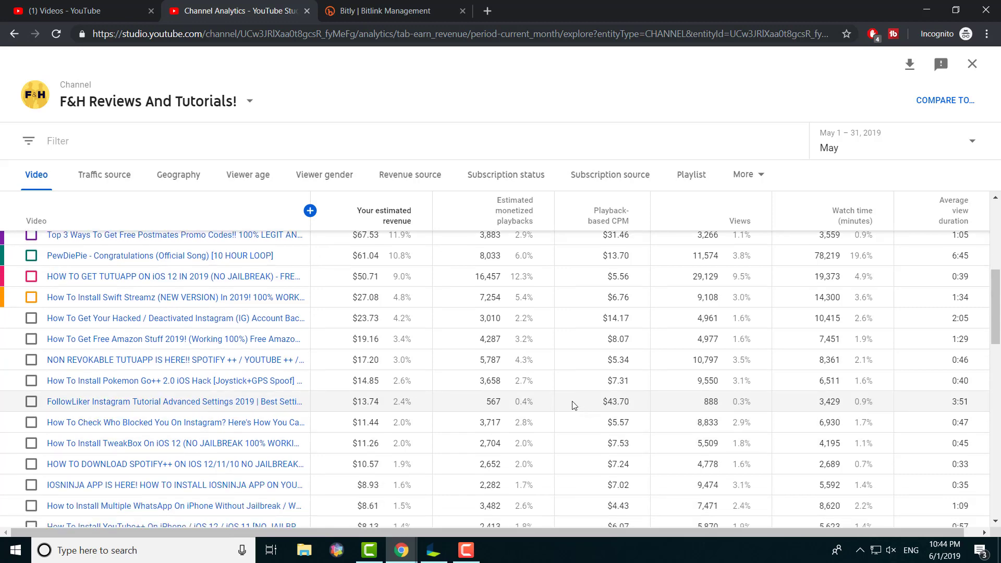
pyautogui.scroll(-3)
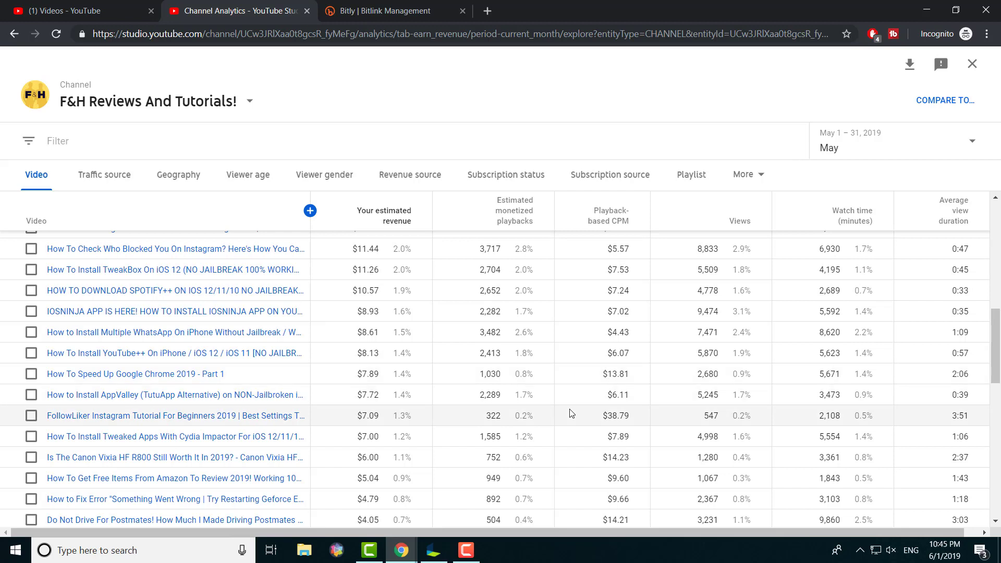
pyautogui.moveTo(558, 419)
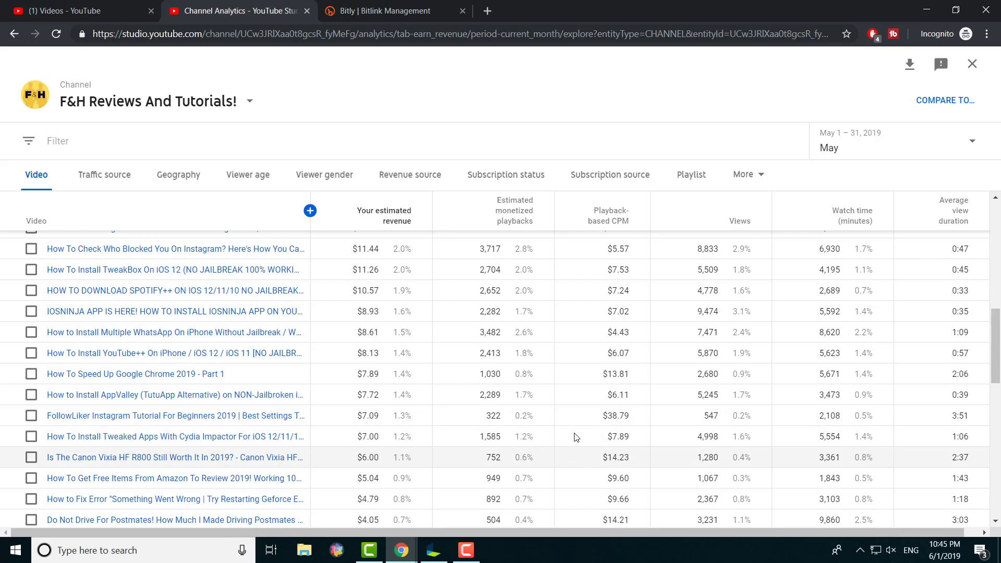
pyautogui.moveTo(572, 461)
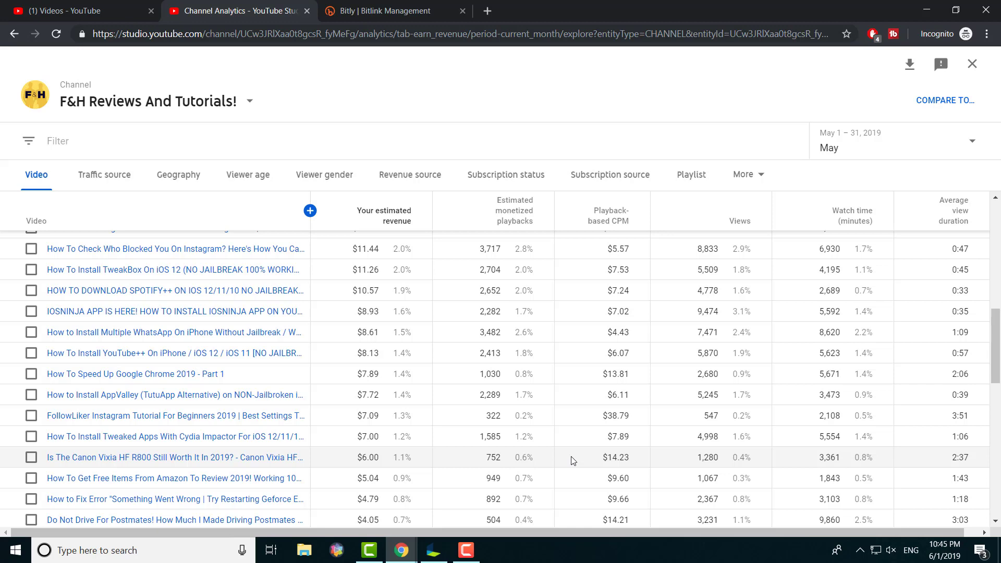
pyautogui.scroll(-3)
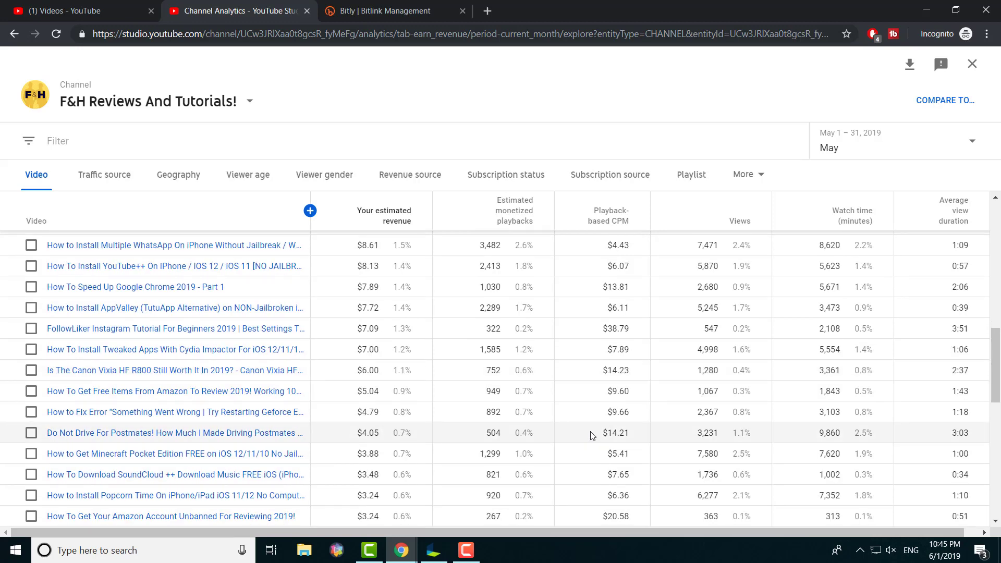
pyautogui.scroll(-3)
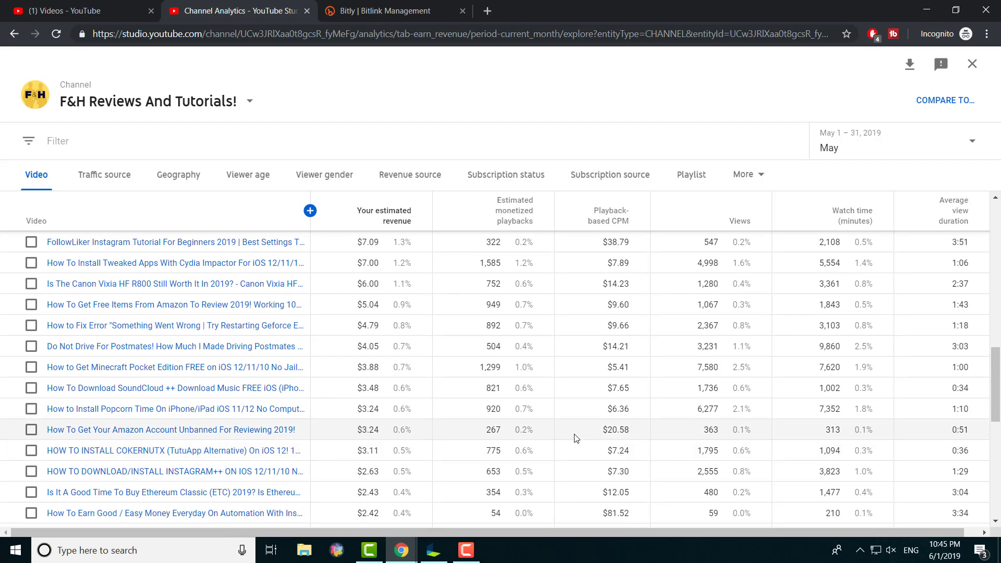
pyautogui.scroll(-3)
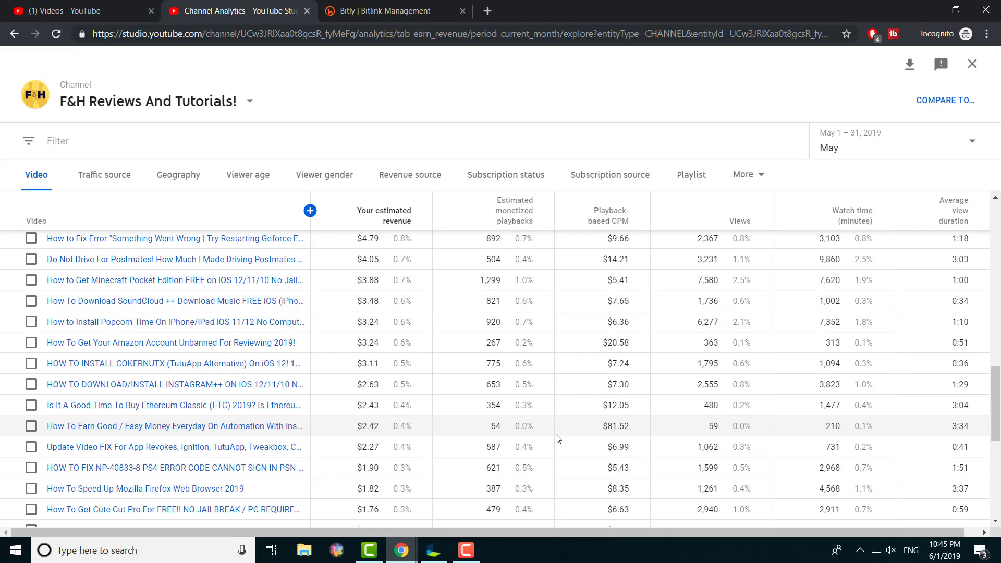
pyautogui.moveTo(620, 426)
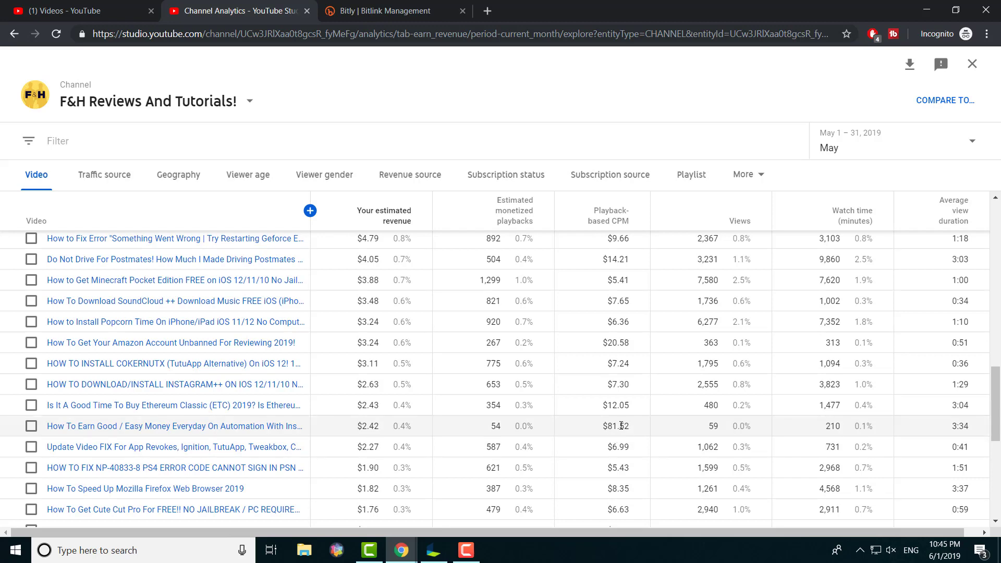
pyautogui.moveTo(219, 426)
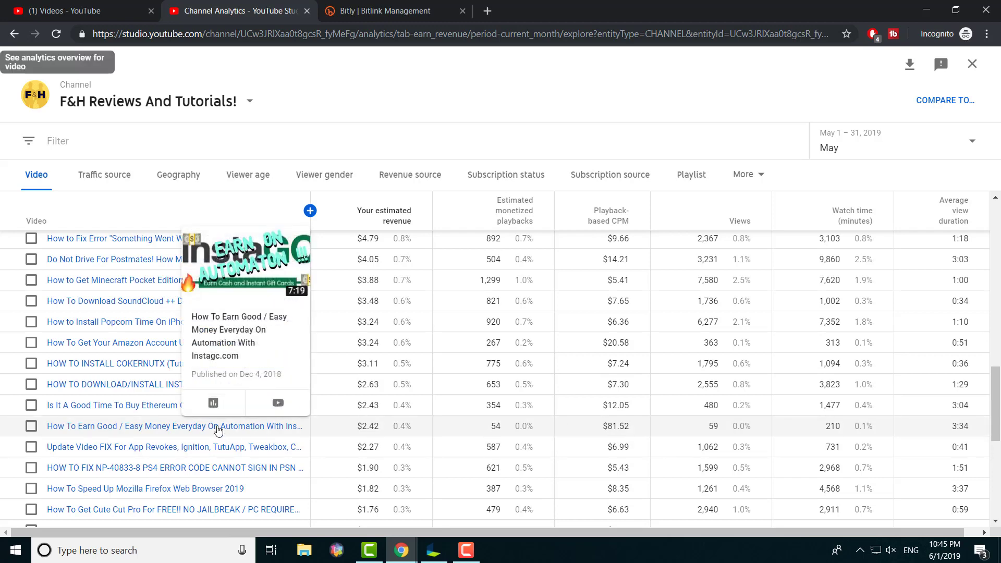
pyautogui.moveTo(509, 433)
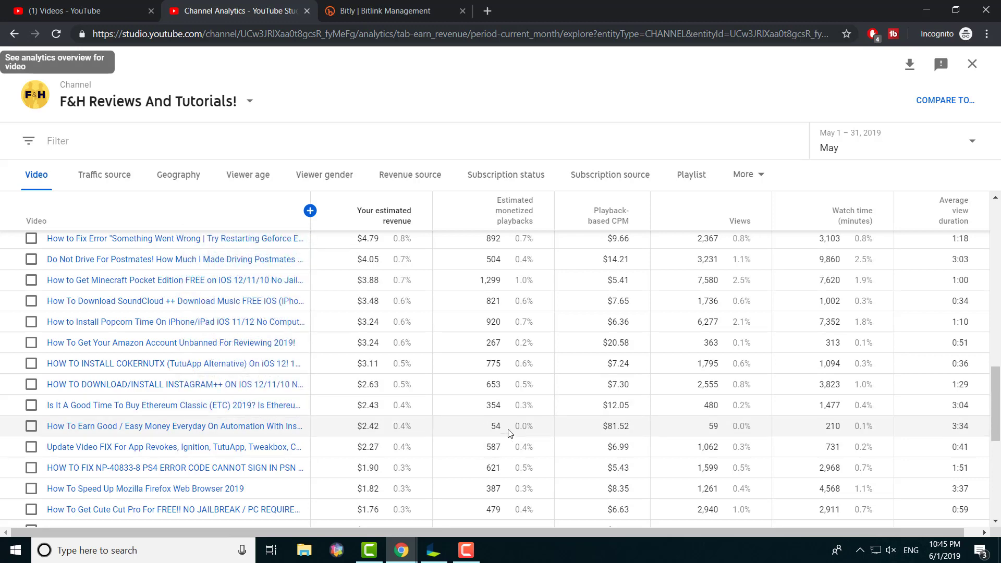
pyautogui.scroll(-3)
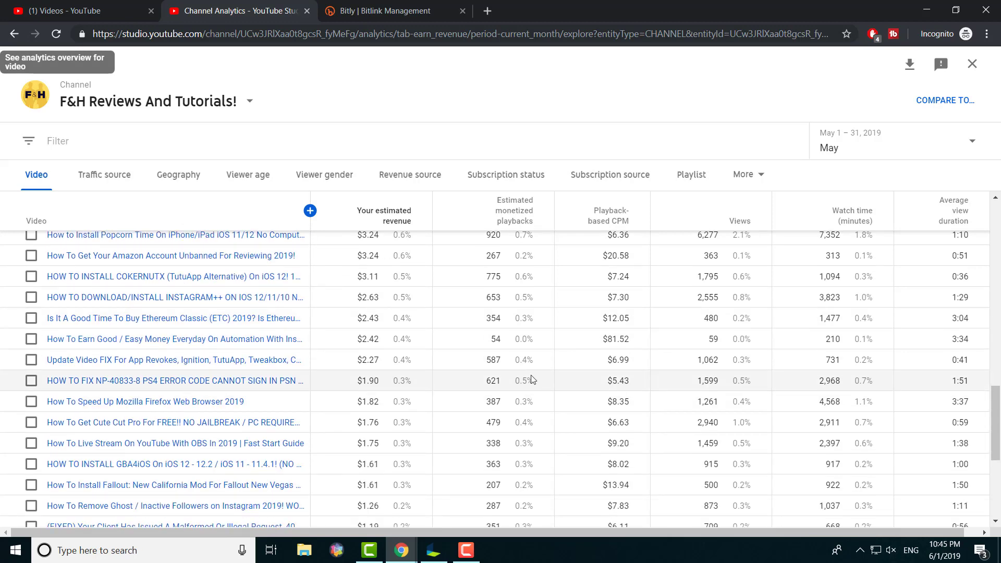
pyautogui.moveTo(517, 339)
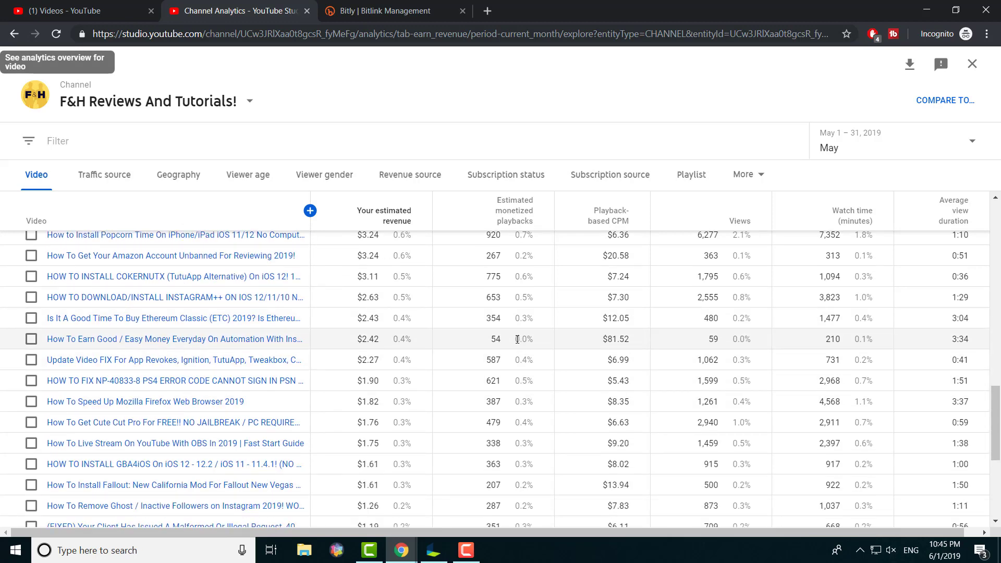
pyautogui.scroll(-3)
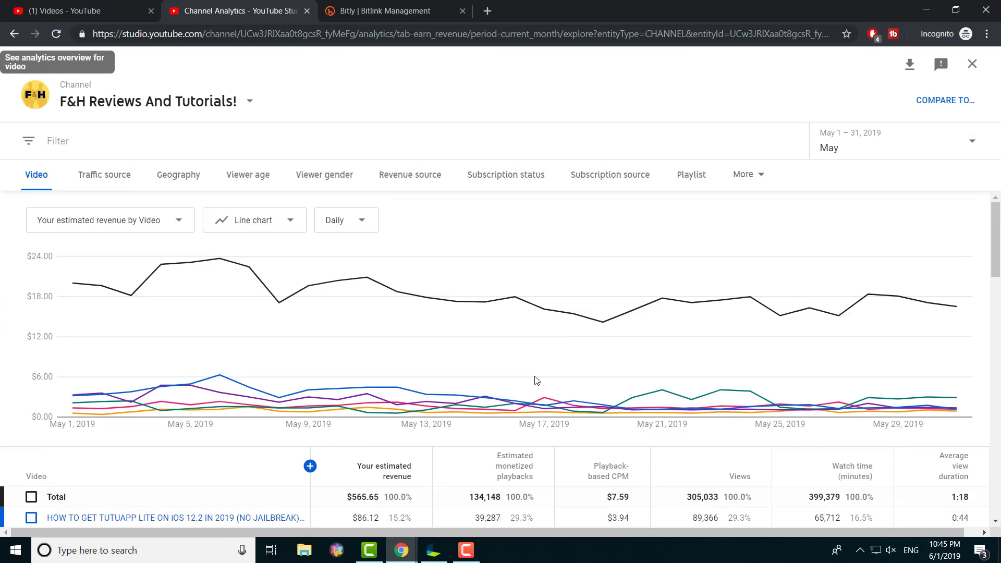
pyautogui.click(103, 174)
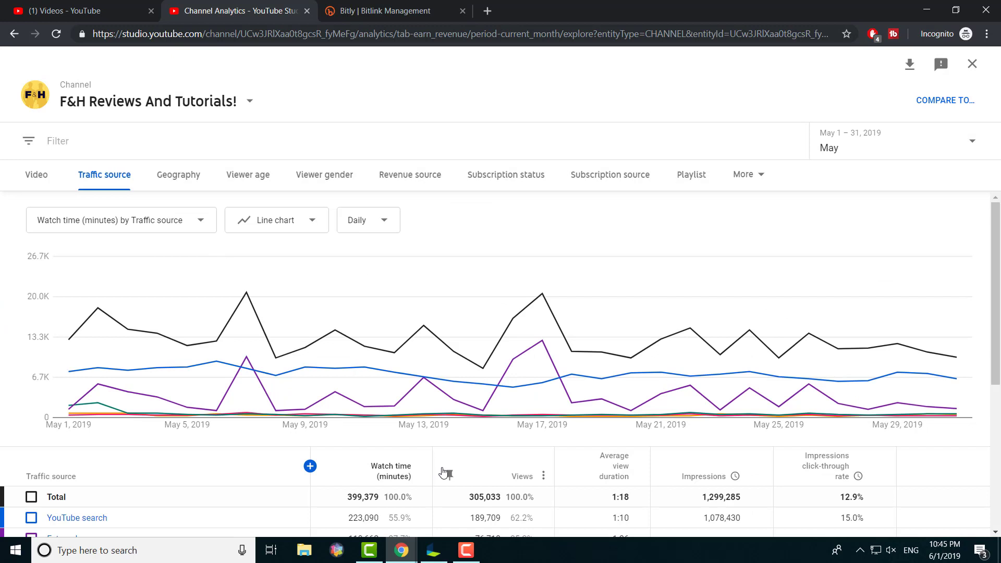
pyautogui.scroll(-3)
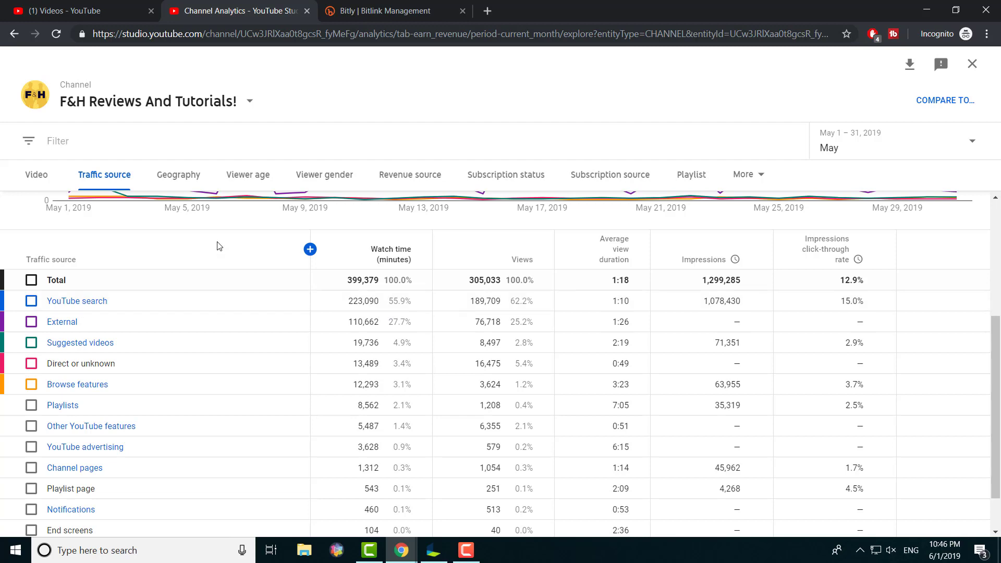
pyautogui.scroll(-3)
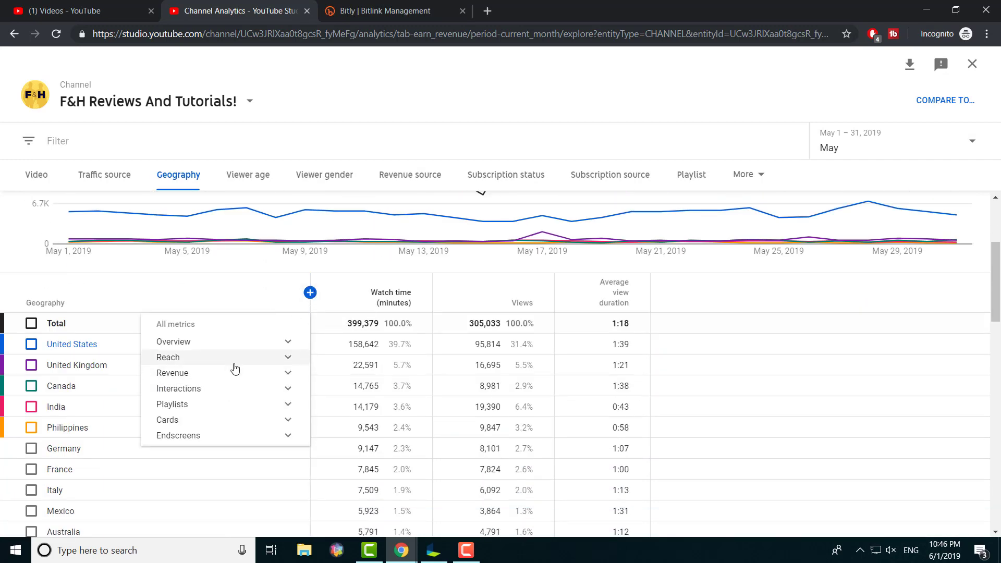
# Add the Your estimated revenue column to the country table and sort by watch time, then views.
pyautogui.click(172, 373)
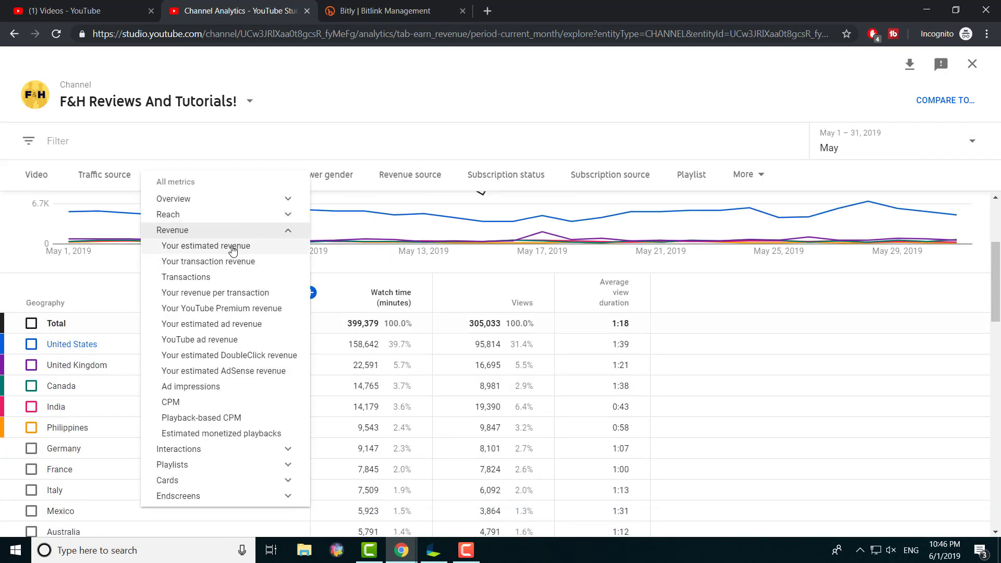
pyautogui.click(205, 245)
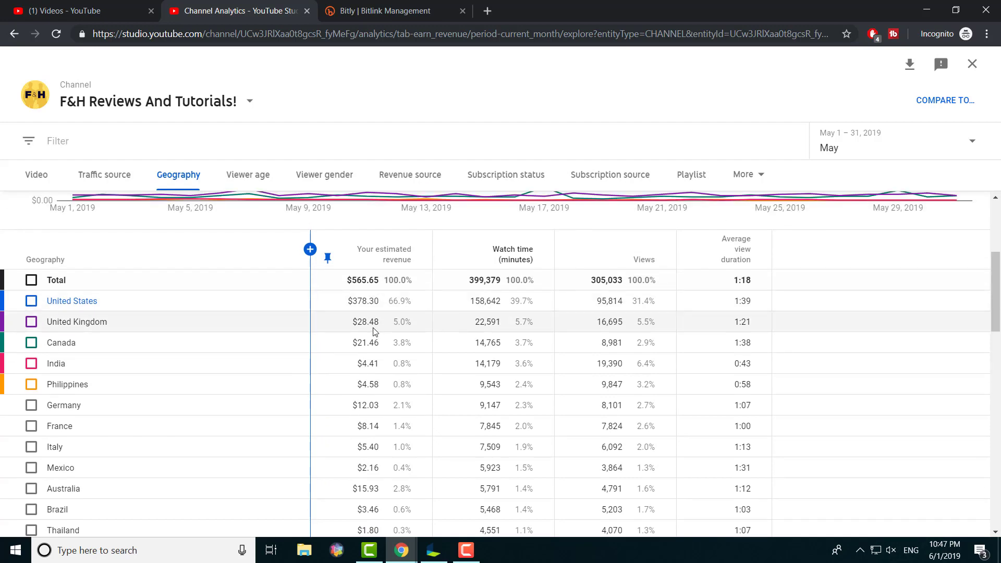
pyautogui.moveTo(373, 340)
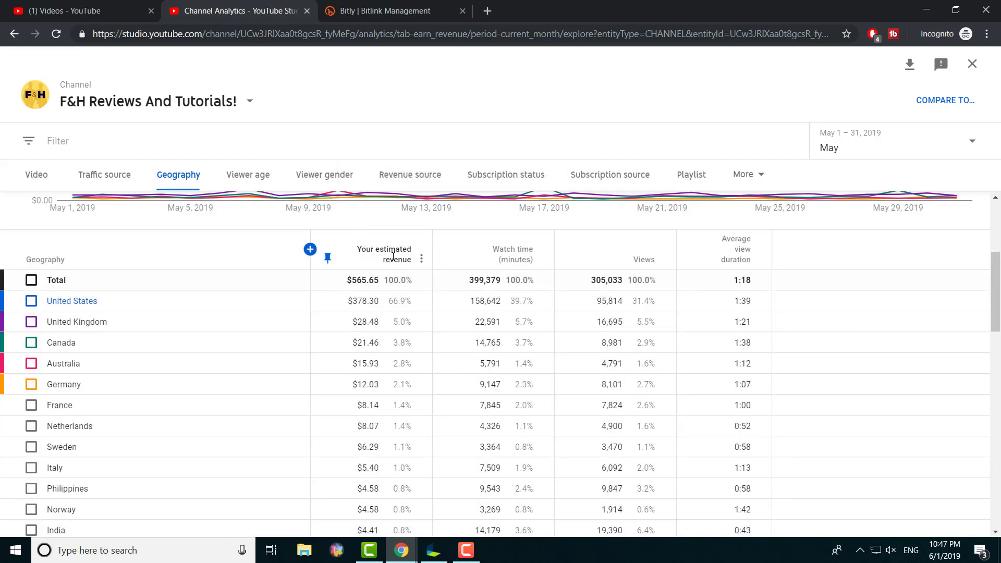
pyautogui.moveTo(373, 376)
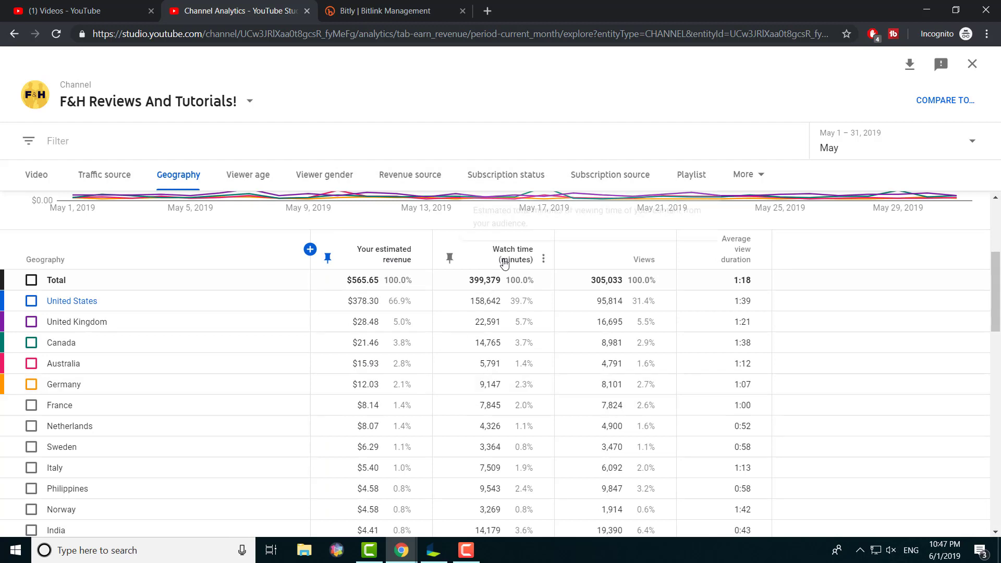
pyautogui.click(643, 260)
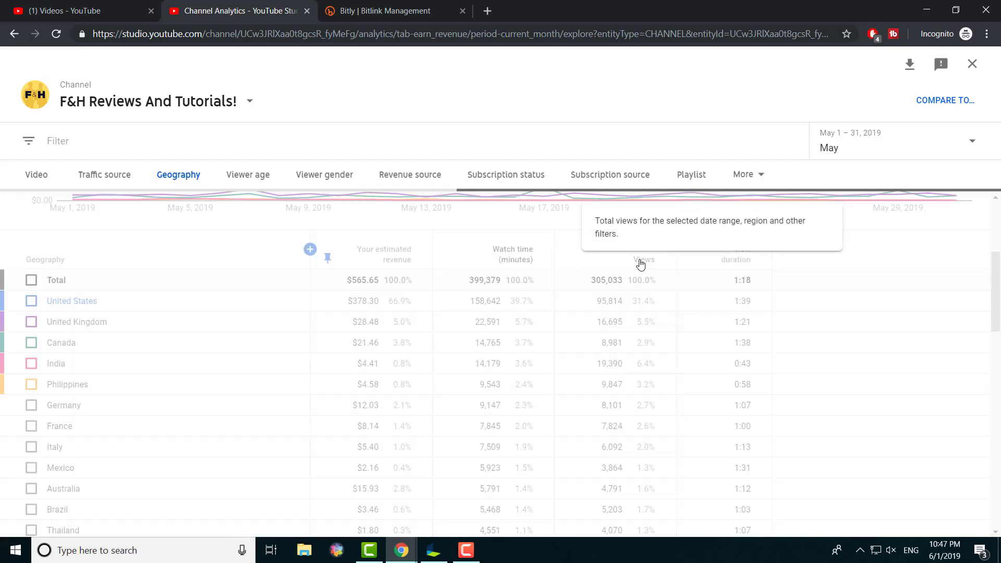
pyautogui.click(643, 259)
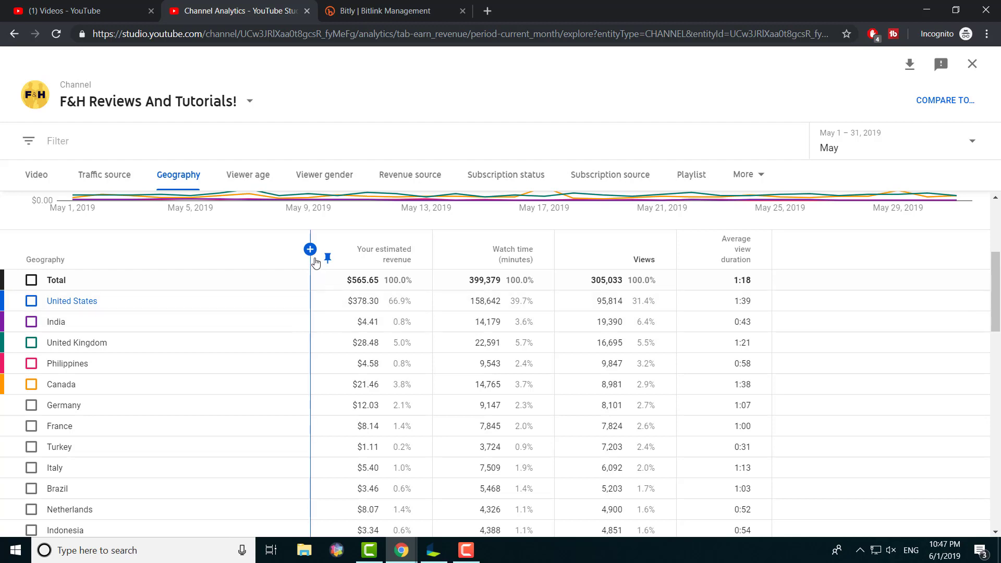
# Add a CPM column to the geography table, then try the Viewer age breakdown.
pyautogui.click(311, 249)
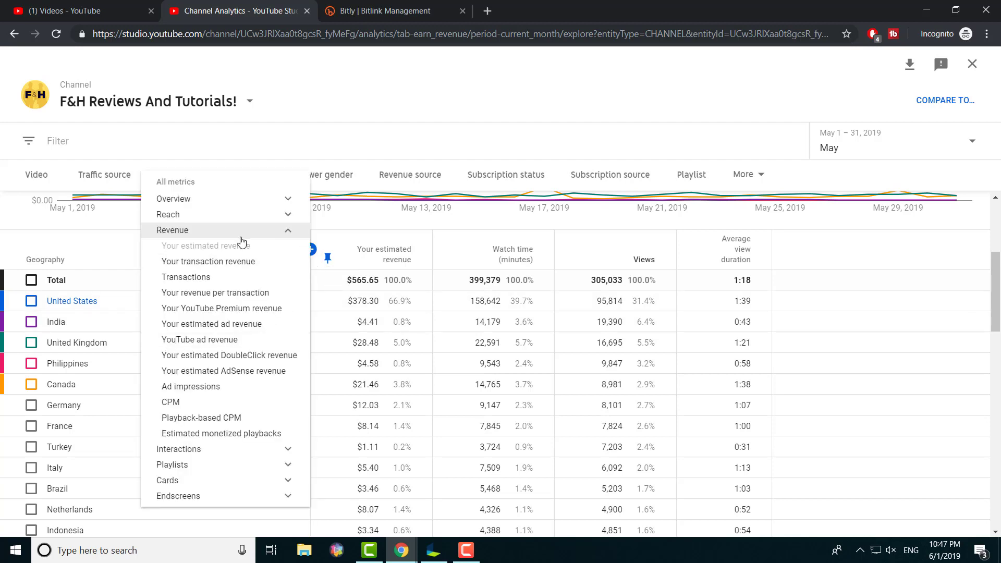
pyautogui.click(171, 401)
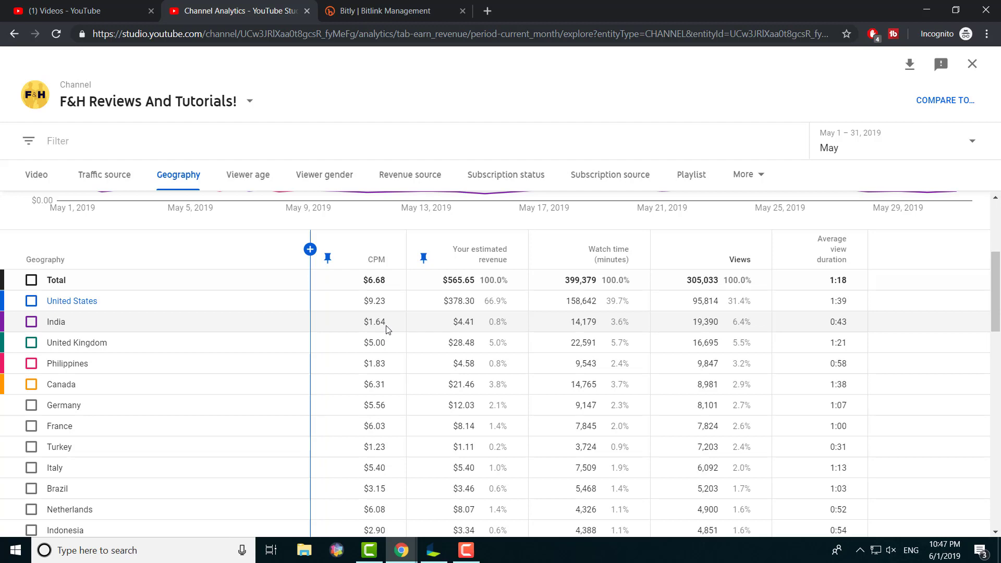
pyautogui.moveTo(467, 322)
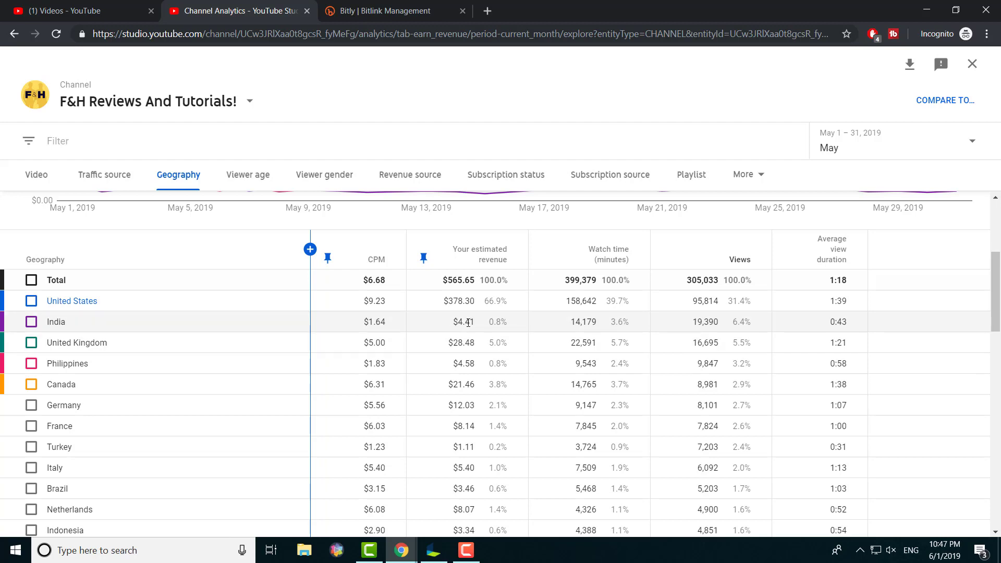
pyautogui.moveTo(703, 337)
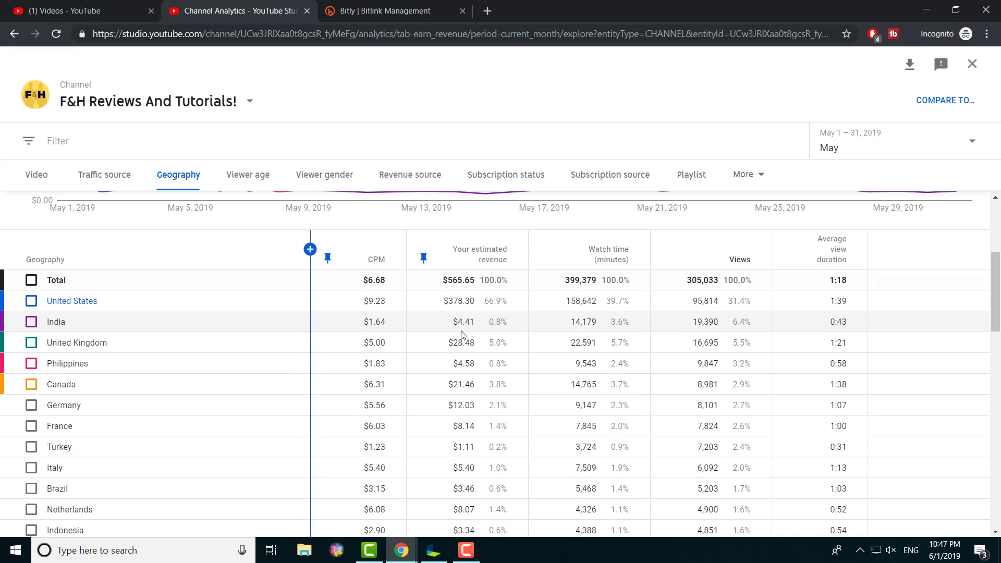
pyautogui.scroll(-3)
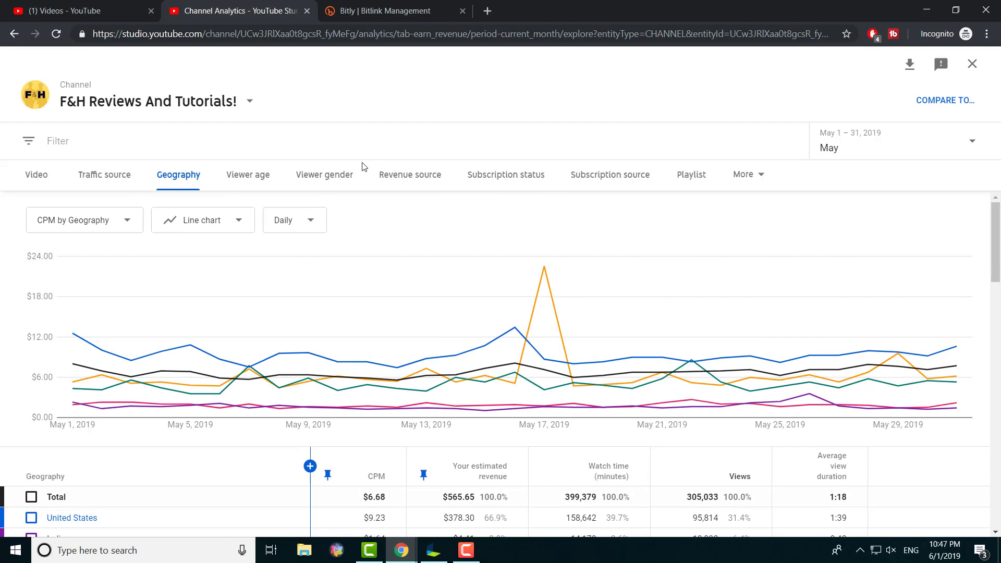
pyautogui.click(247, 174)
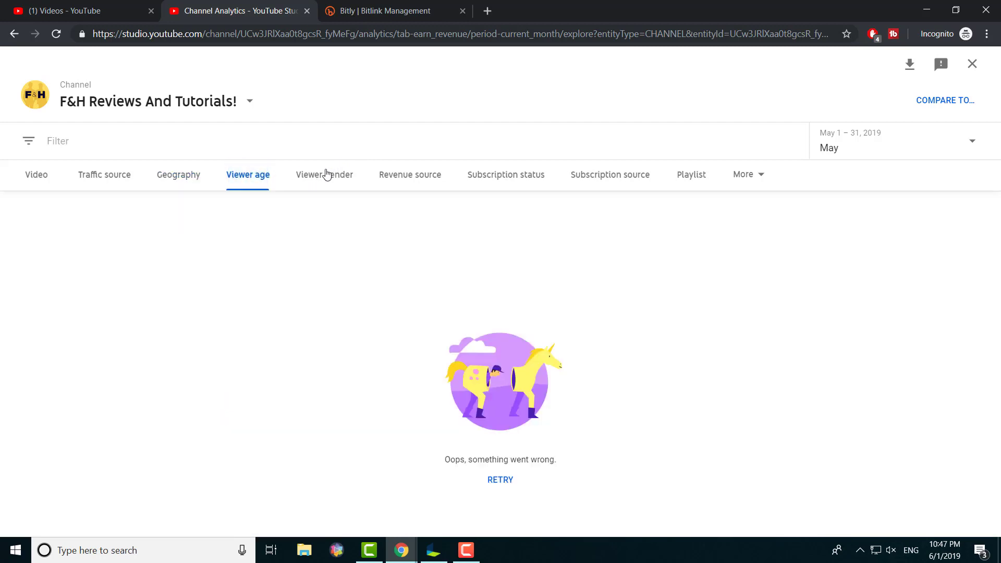
# Browse the Revenue source, Subscription status and Subscription source breakdowns, returning to Video.
pyautogui.click(410, 174)
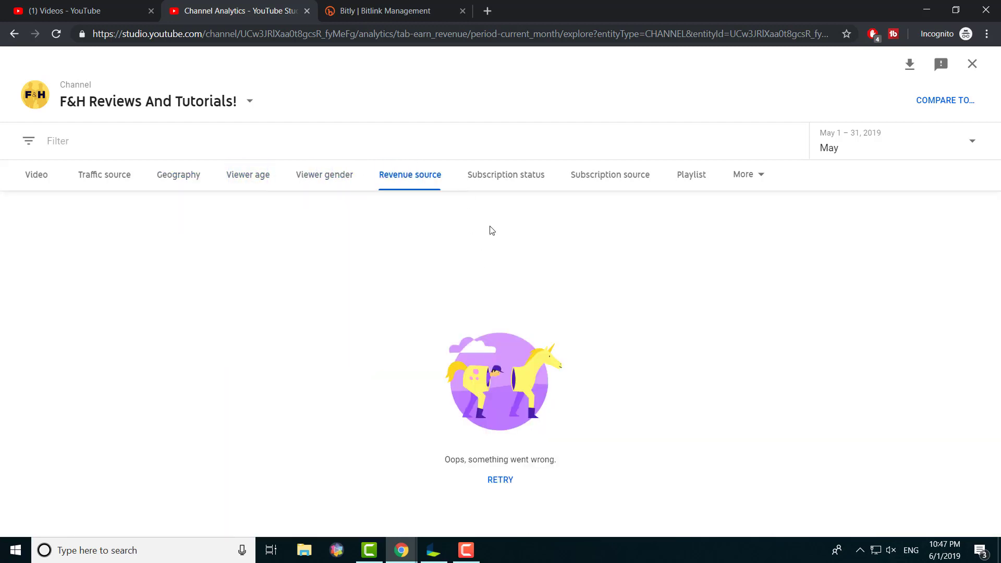
pyautogui.moveTo(523, 455)
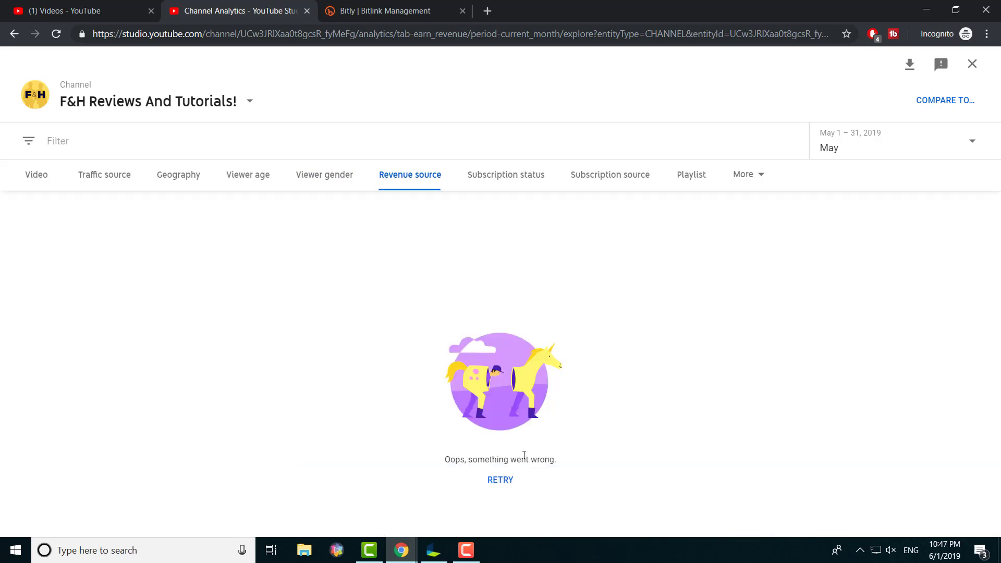
pyautogui.click(505, 174)
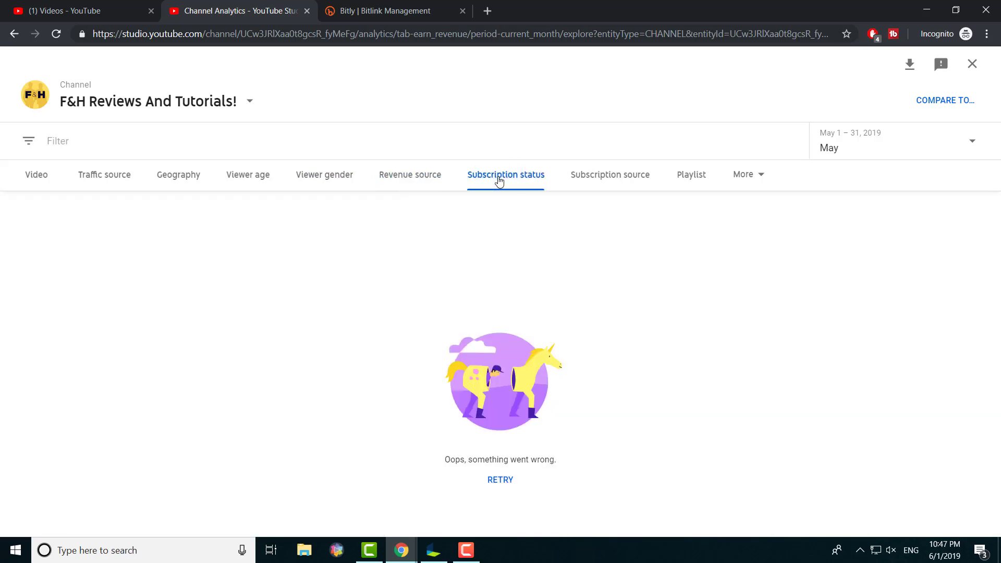
pyautogui.click(609, 174)
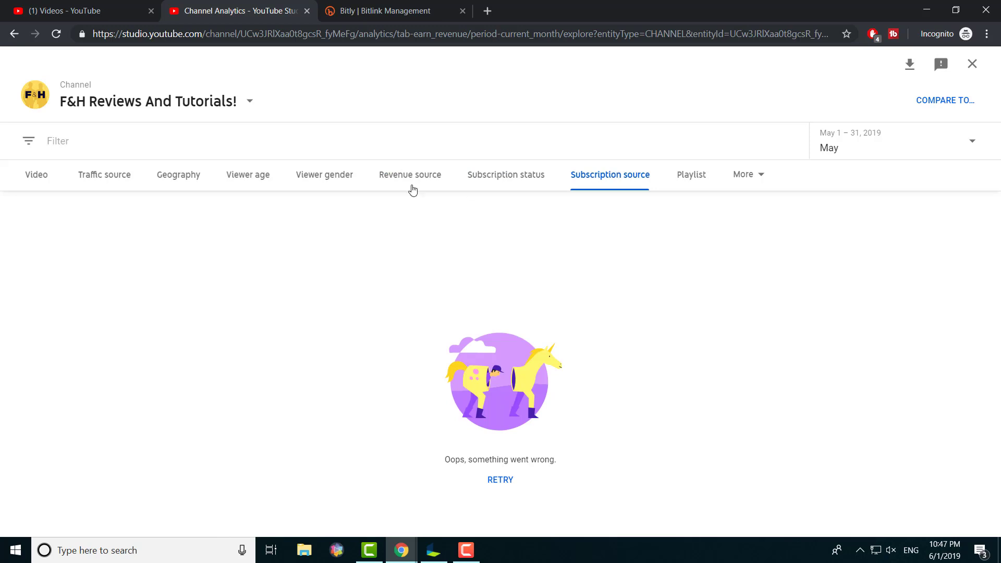
pyautogui.click(36, 174)
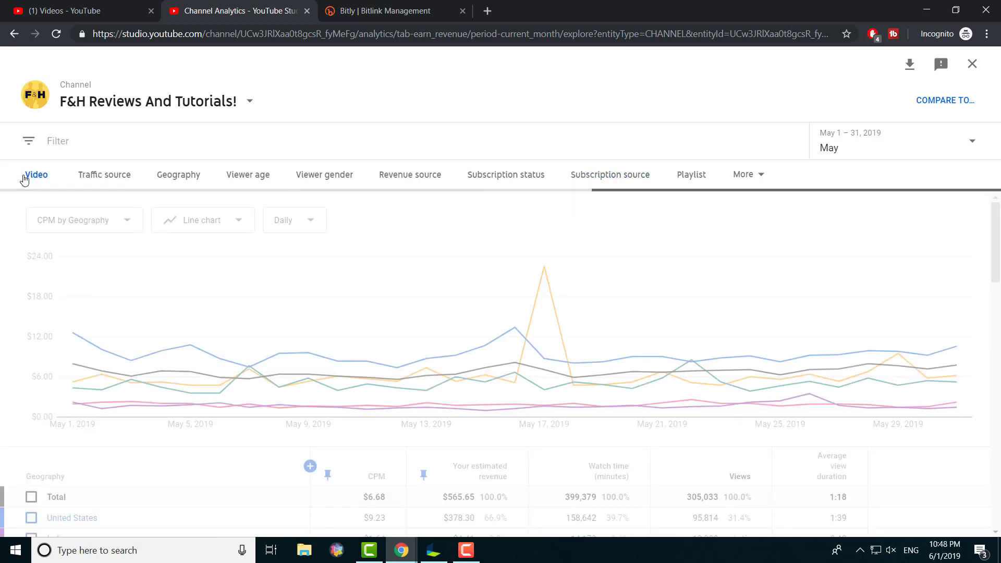
# Revisit the subscription and revenue source breakdowns, ending on the per-video CPM view.
pyautogui.click(505, 174)
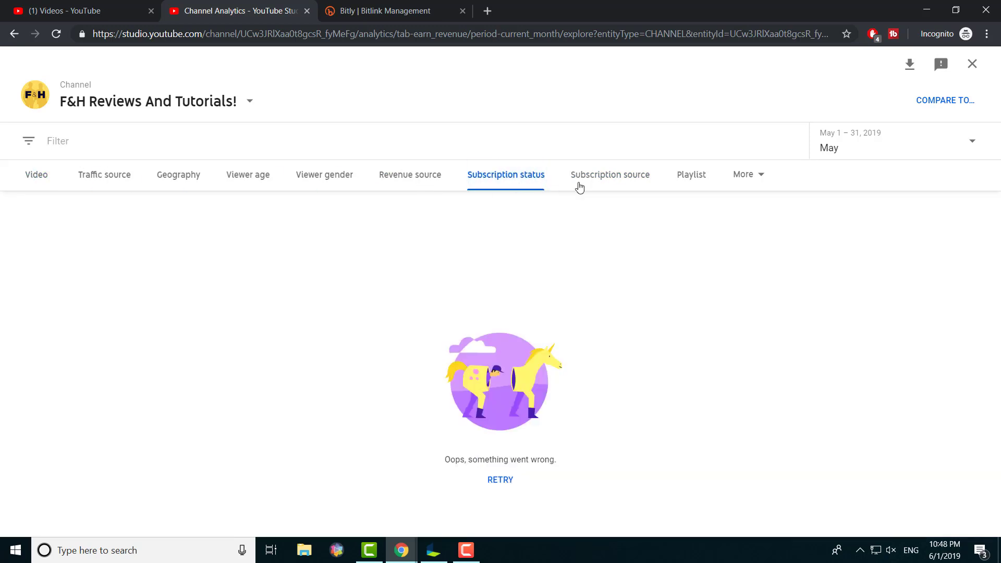
pyautogui.click(609, 174)
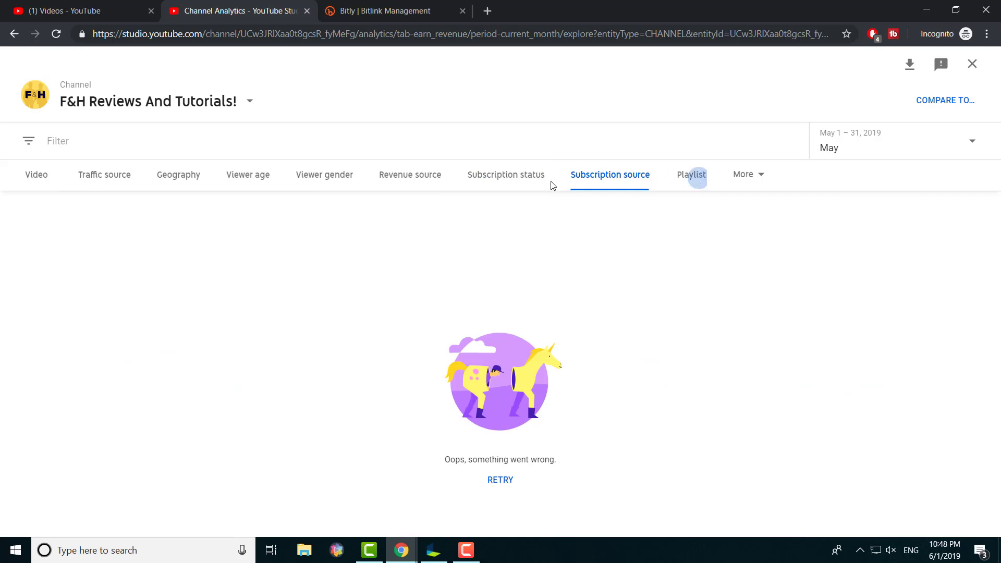
pyautogui.click(410, 174)
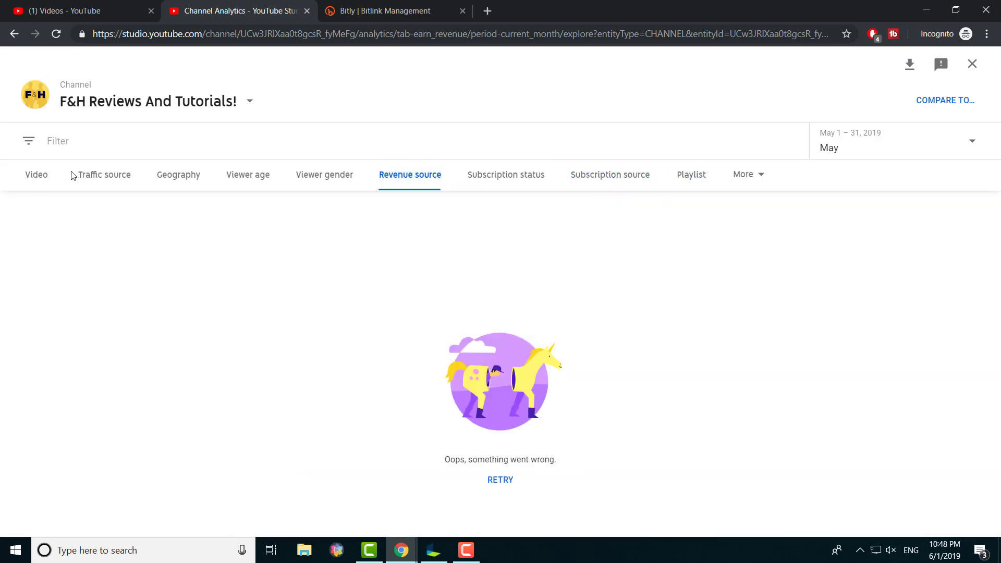
pyautogui.click(36, 174)
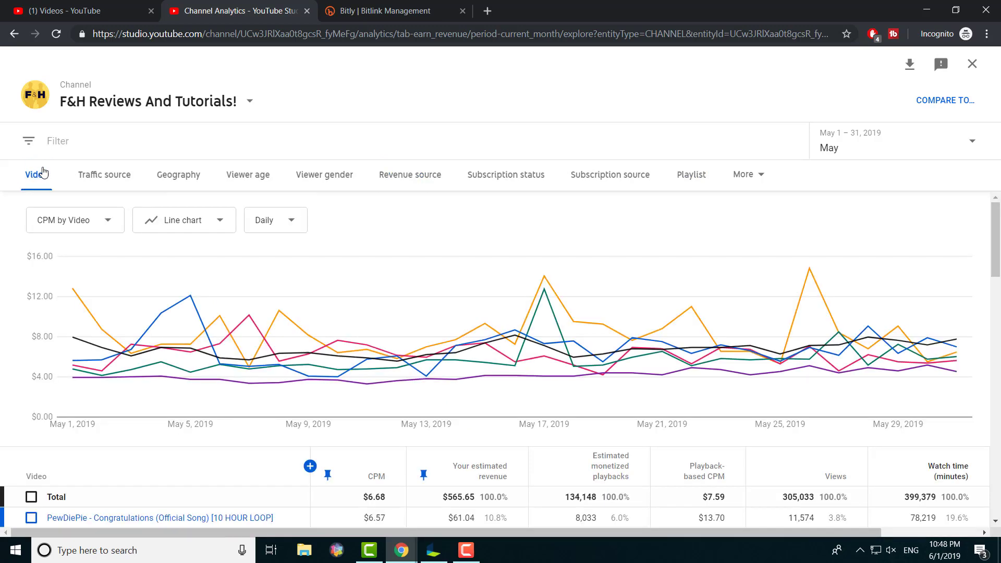
pyautogui.click(970, 63)
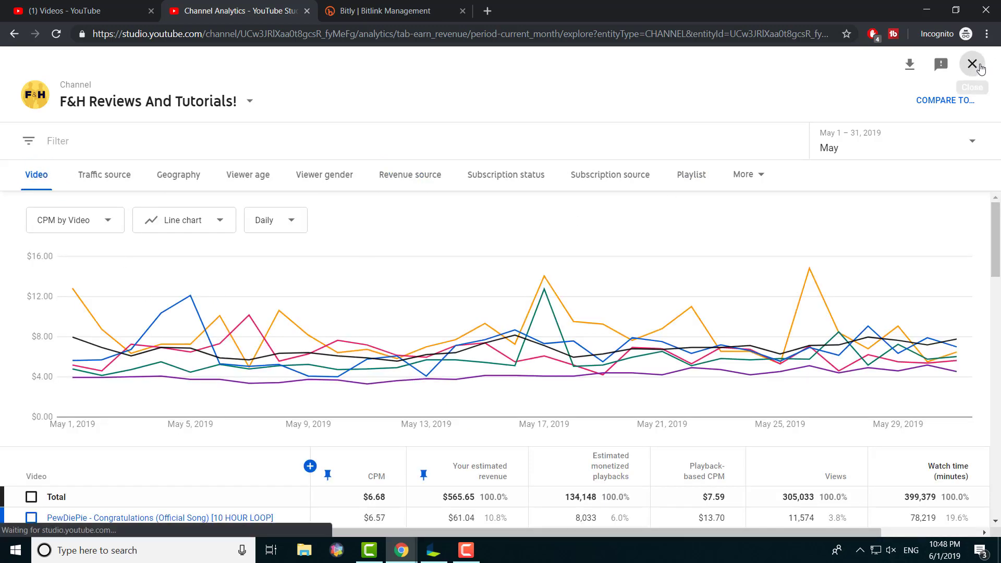
# Close the report and open the Revenue sources detail: $561.84 ads versus $3.81 Premium.
pyautogui.click(970, 64)
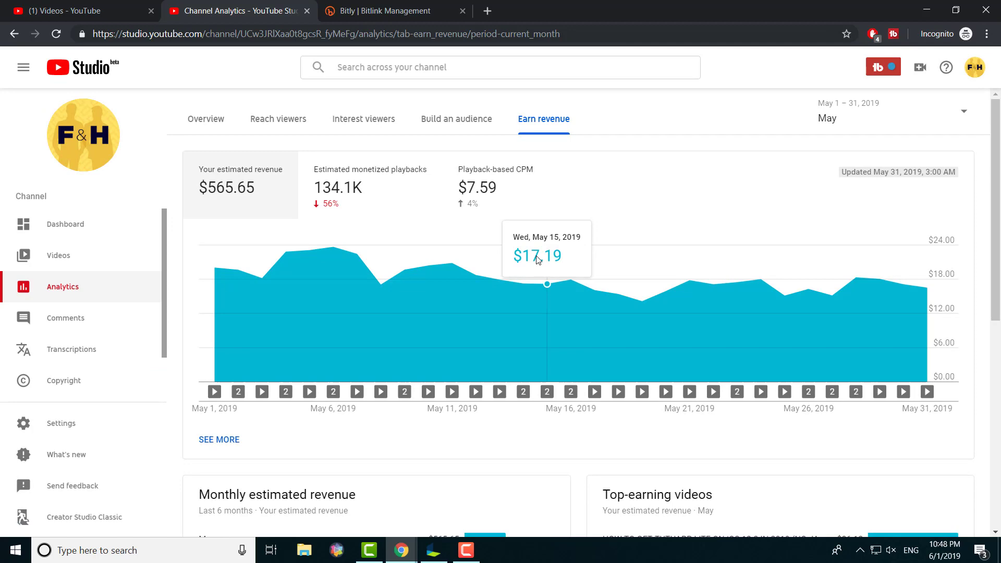
pyautogui.scroll(-3)
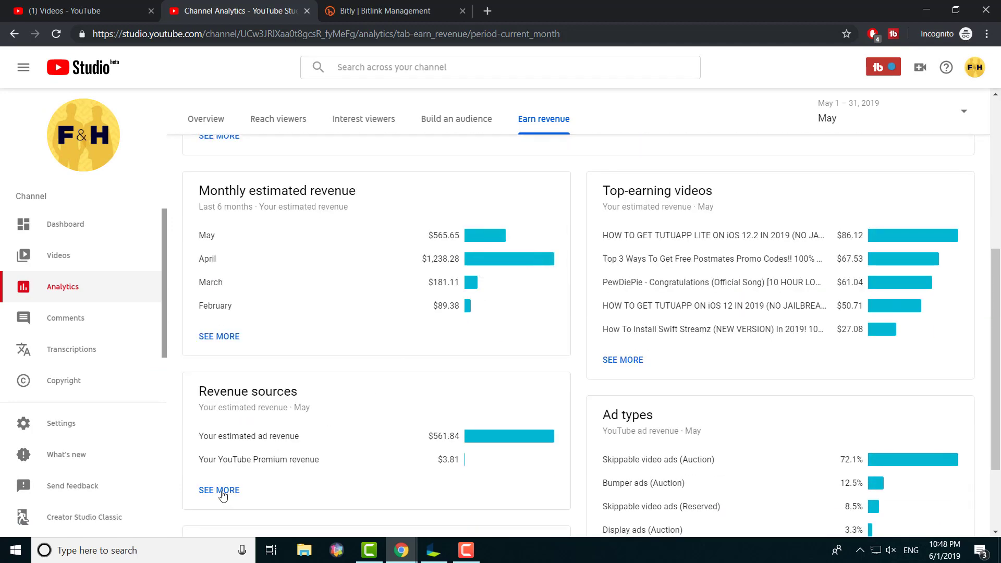
pyautogui.click(219, 490)
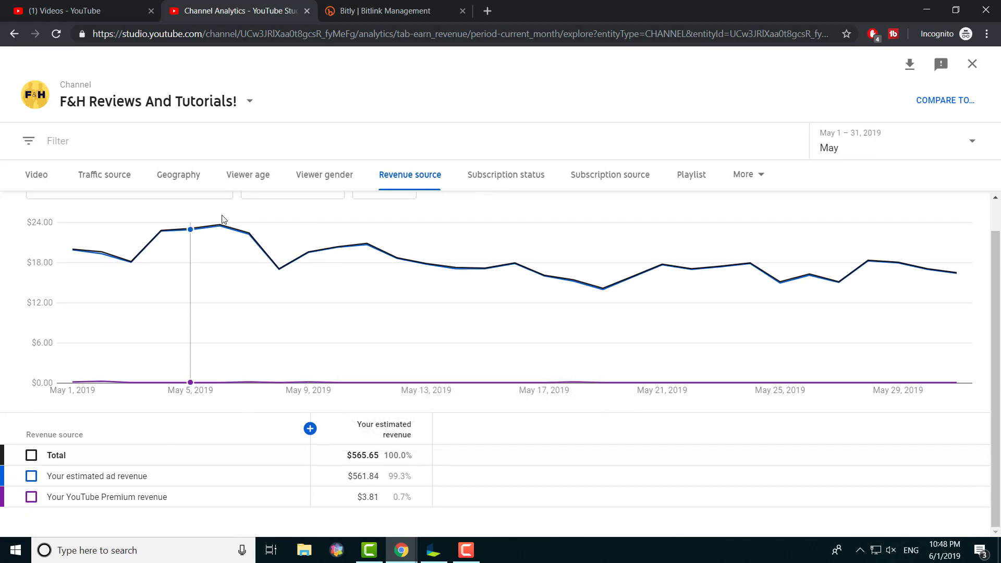
# View watch time by subscription status and source, then return to the $565.65 overview.
pyautogui.click(505, 174)
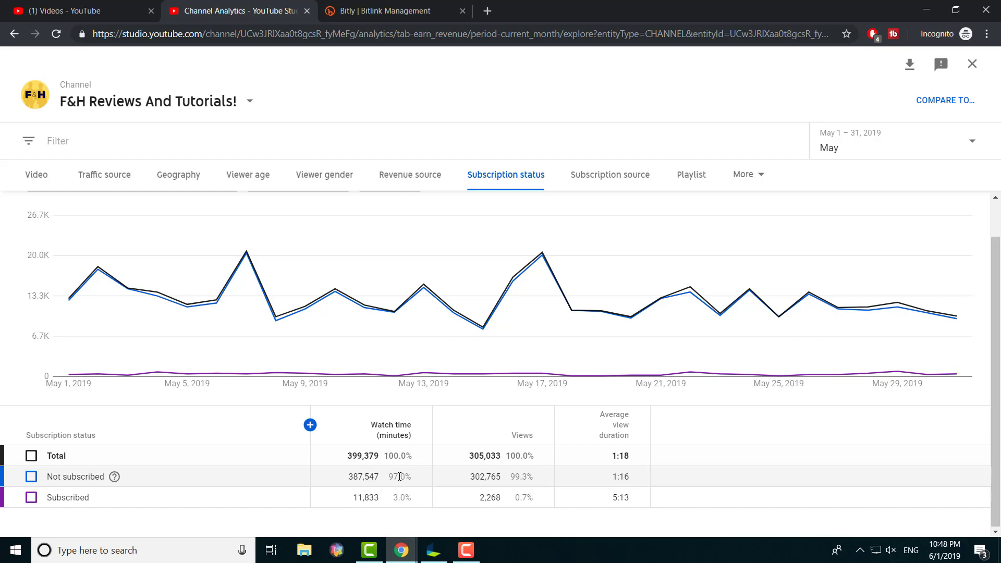
pyautogui.click(609, 175)
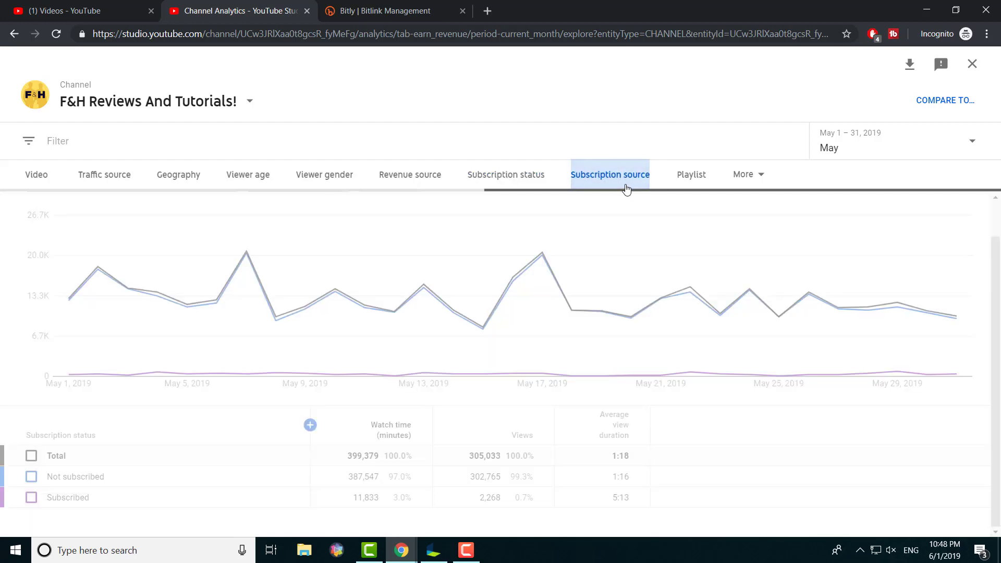
pyautogui.click(610, 175)
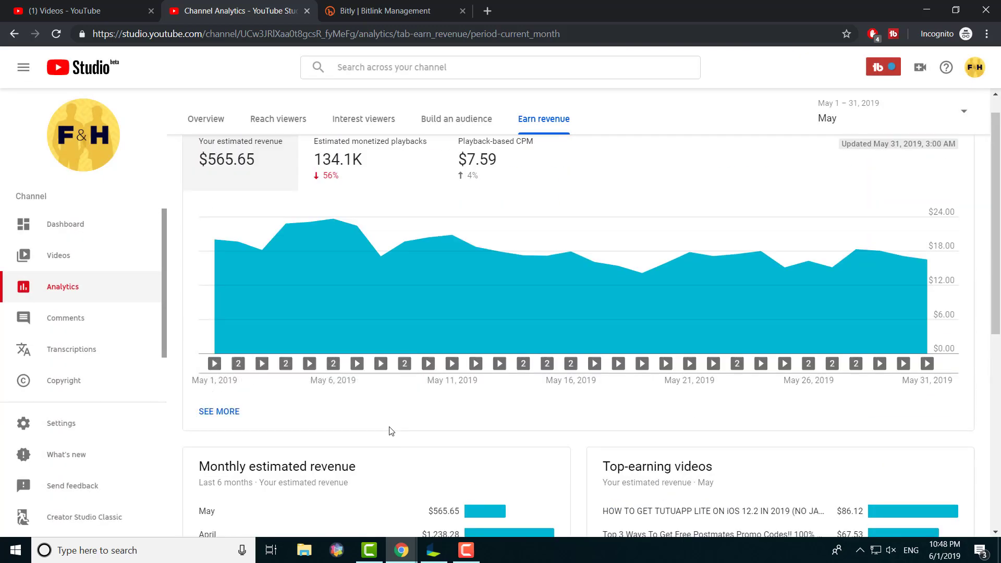
pyautogui.scroll(-3)
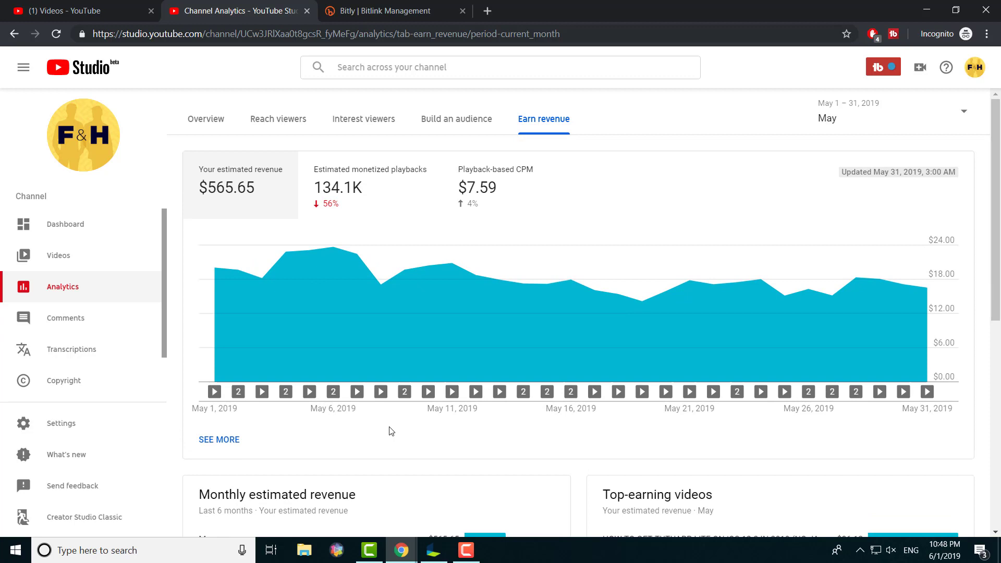